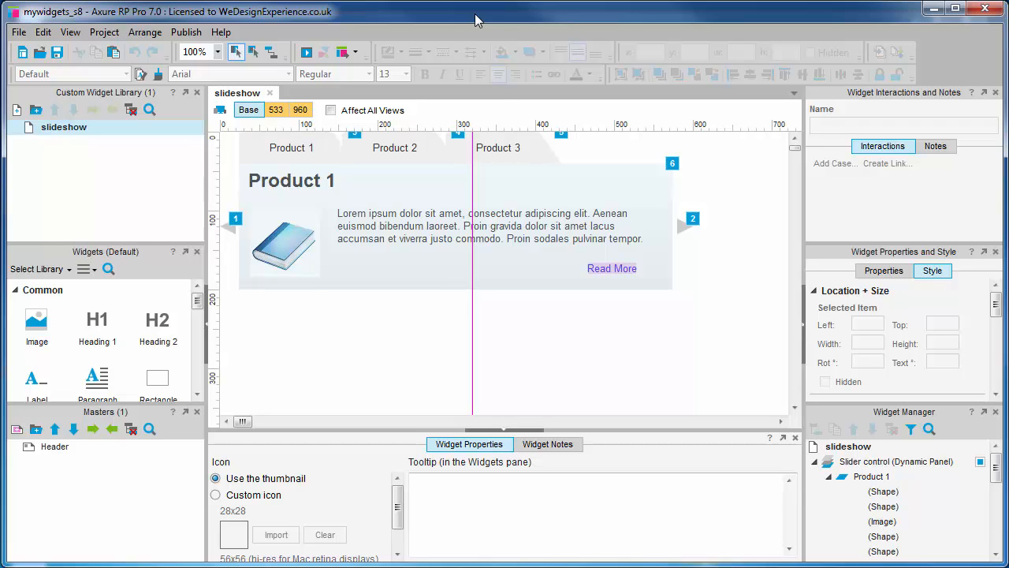
{"action": "mouse_move", "coordinate": [15, 110]}
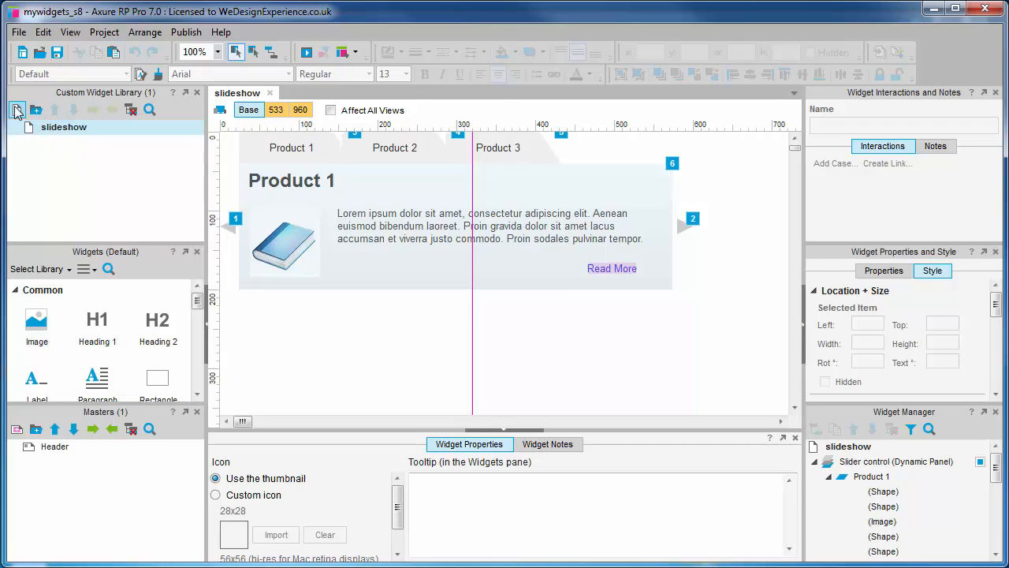
Create a custom library widget named 'Media list' and open its blank canvas for editing
{"action": "left_click", "coordinate": [16, 110]}
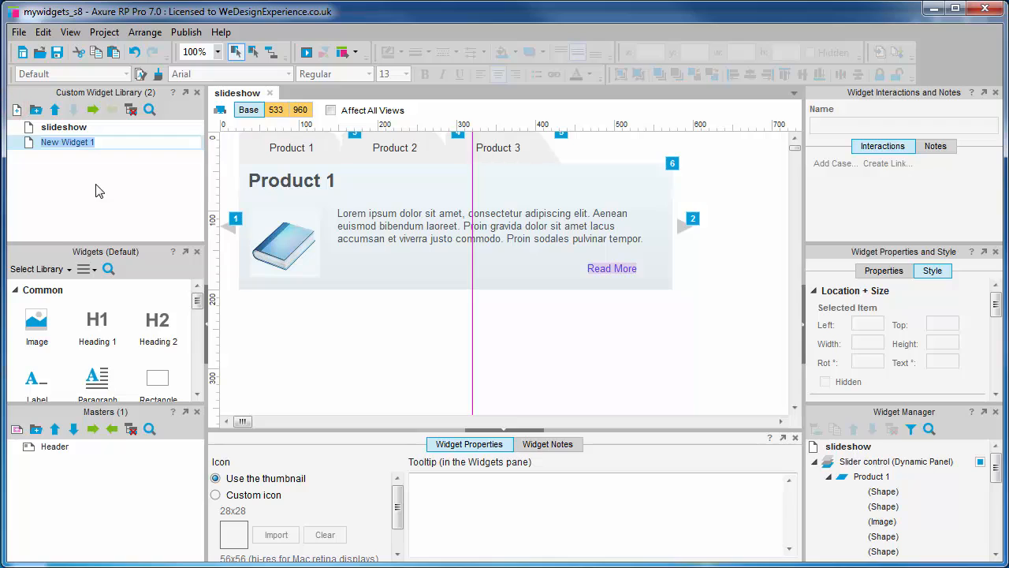
{"action": "type", "text": "Media"}
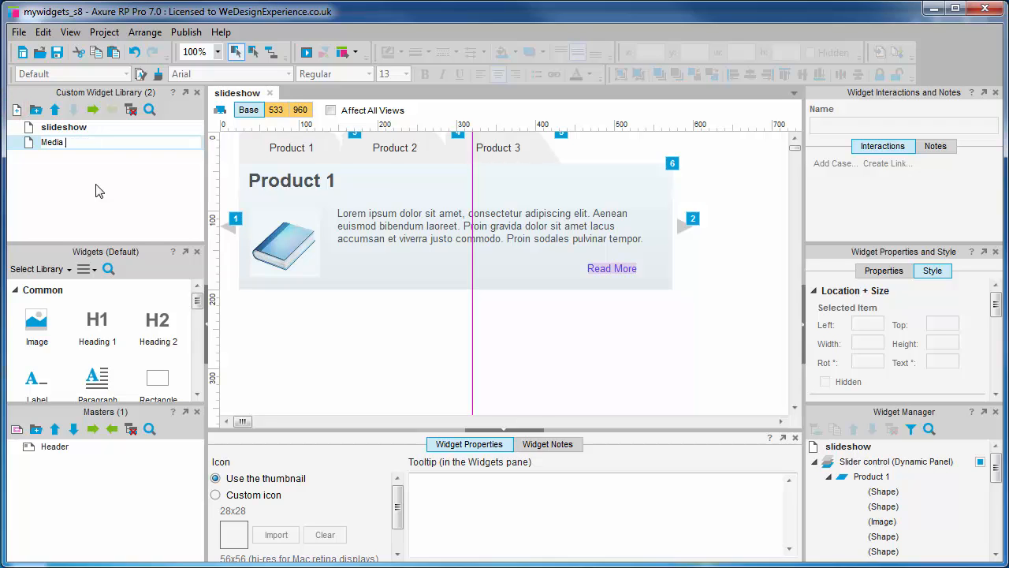
{"action": "type", "text": "list"}
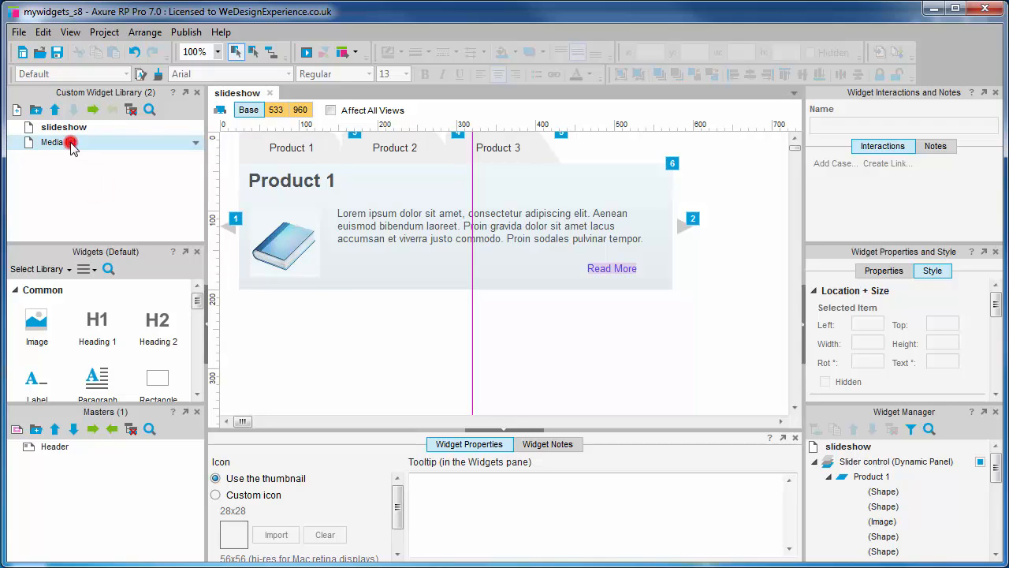
{"action": "double_click", "coordinate": [52, 142]}
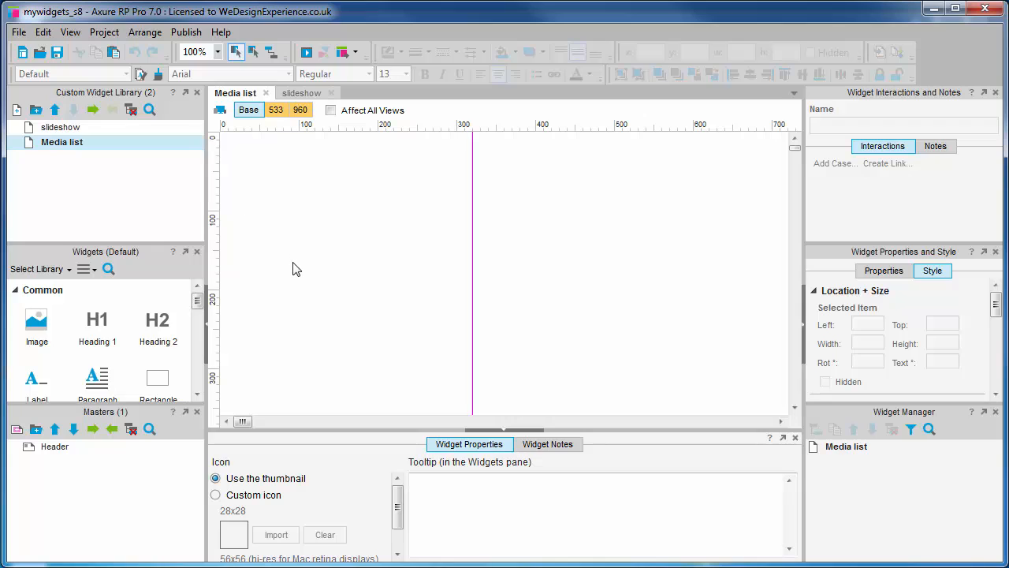
{"action": "mouse_move", "coordinate": [71, 290]}
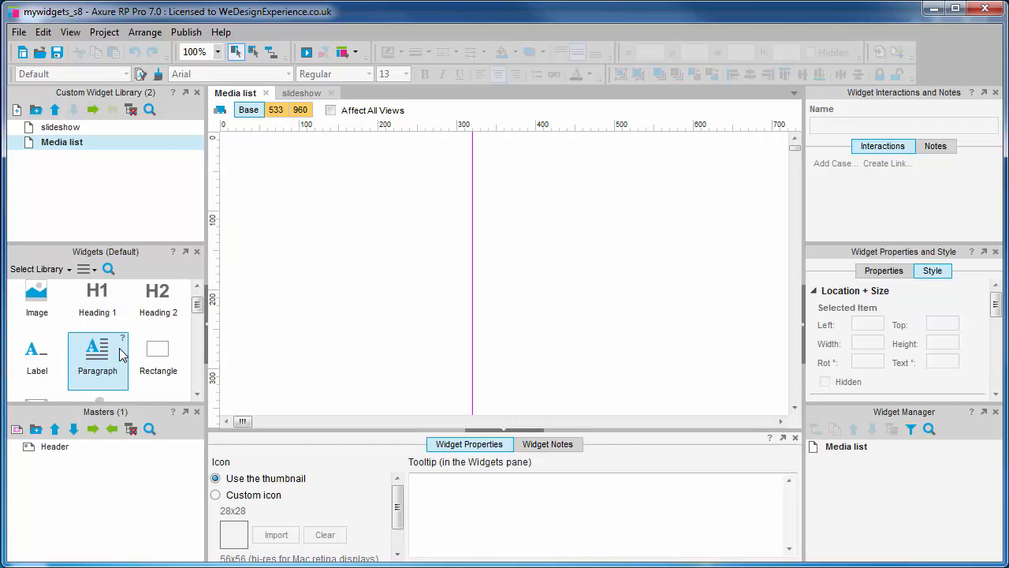
Drop a Repeater widget at 0,0 on the Media list canvas, then collapse the widget categories
{"action": "scroll", "scroll_direction": "down", "scroll_amount": 3}
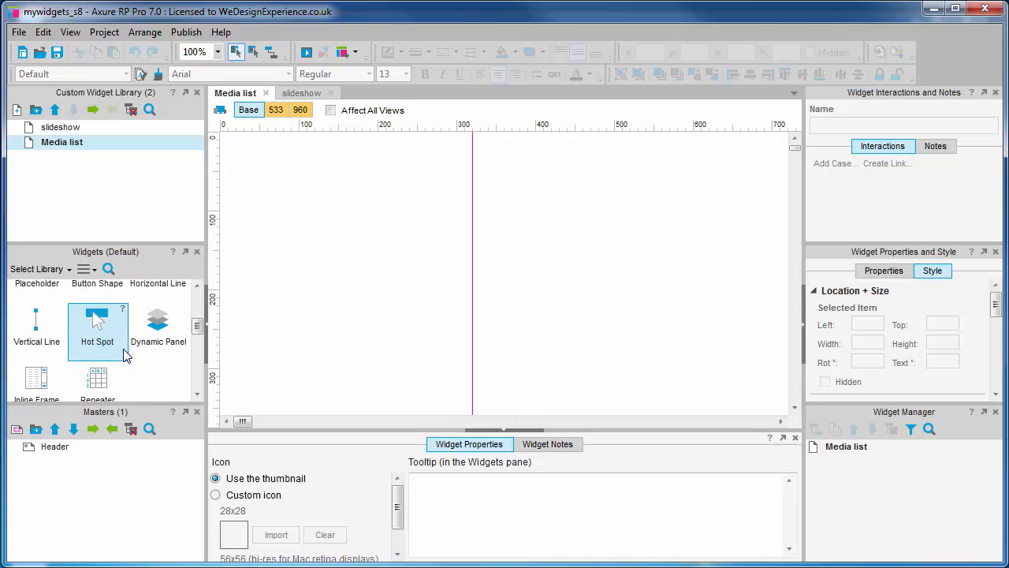
{"action": "left_click_drag", "start_coordinate": [97, 323], "coordinate": [270, 184]}
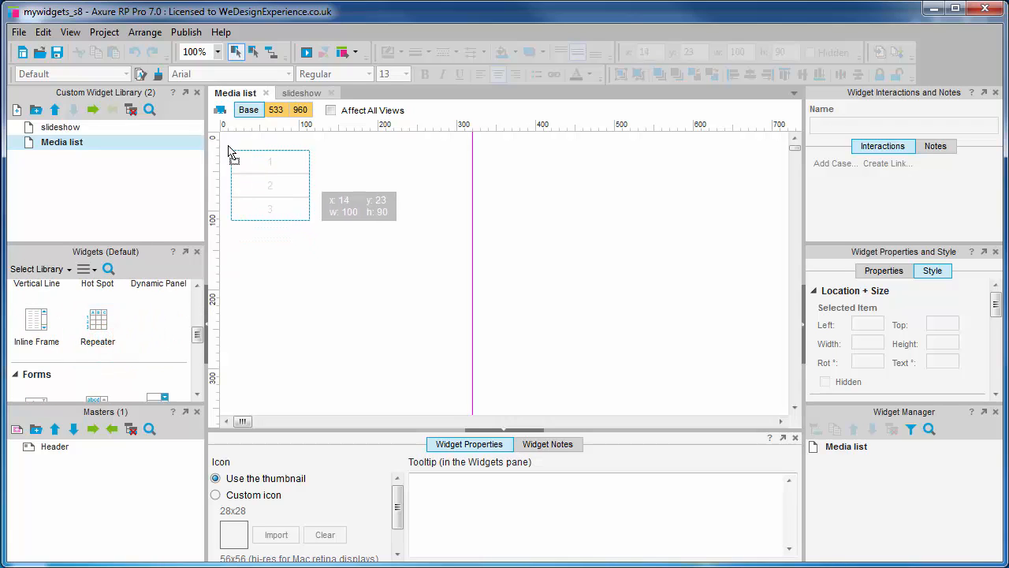
{"action": "left_click", "coordinate": [259, 165]}
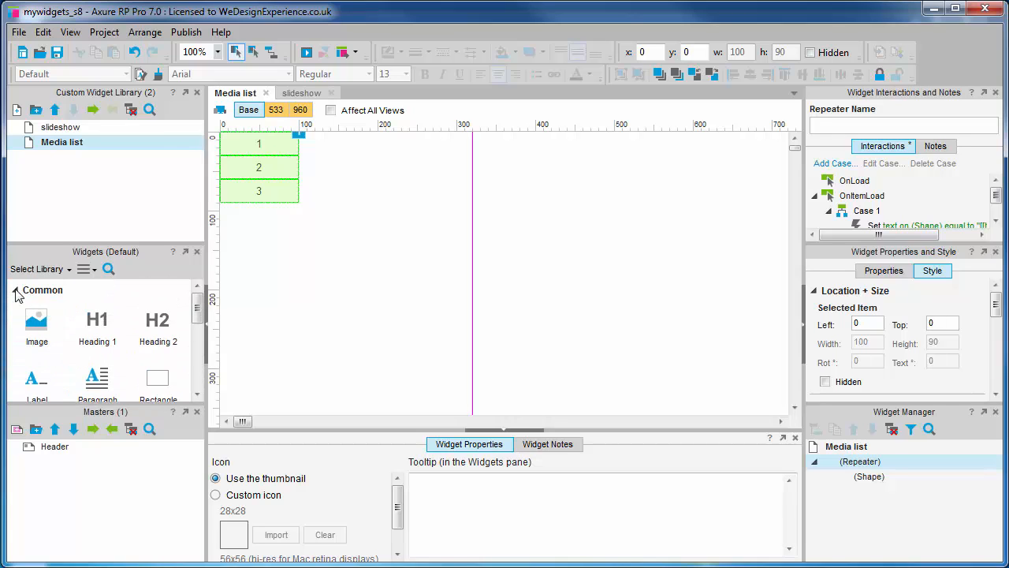
{"action": "left_click", "coordinate": [16, 290]}
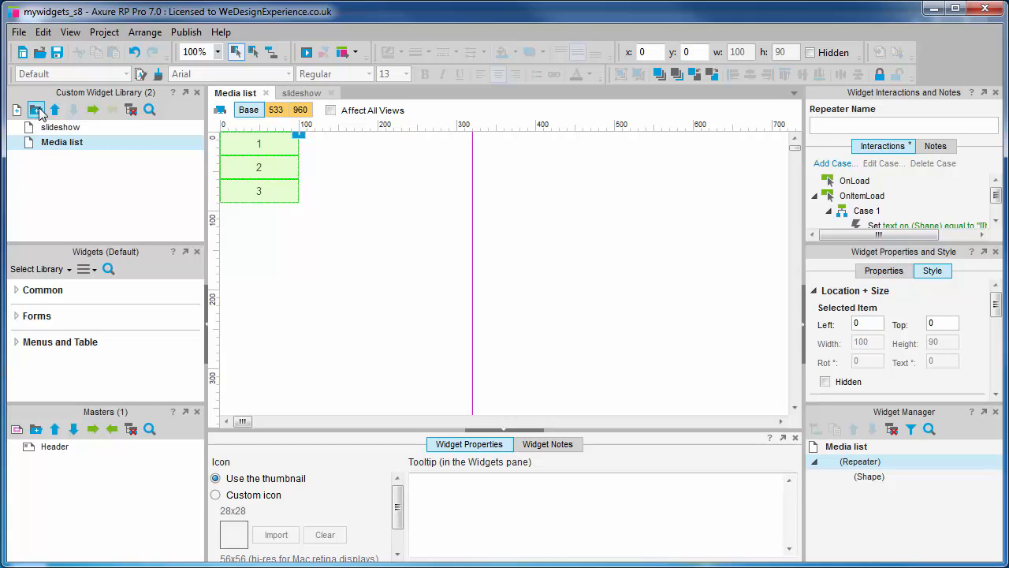
{"action": "mouse_move", "coordinate": [37, 110]}
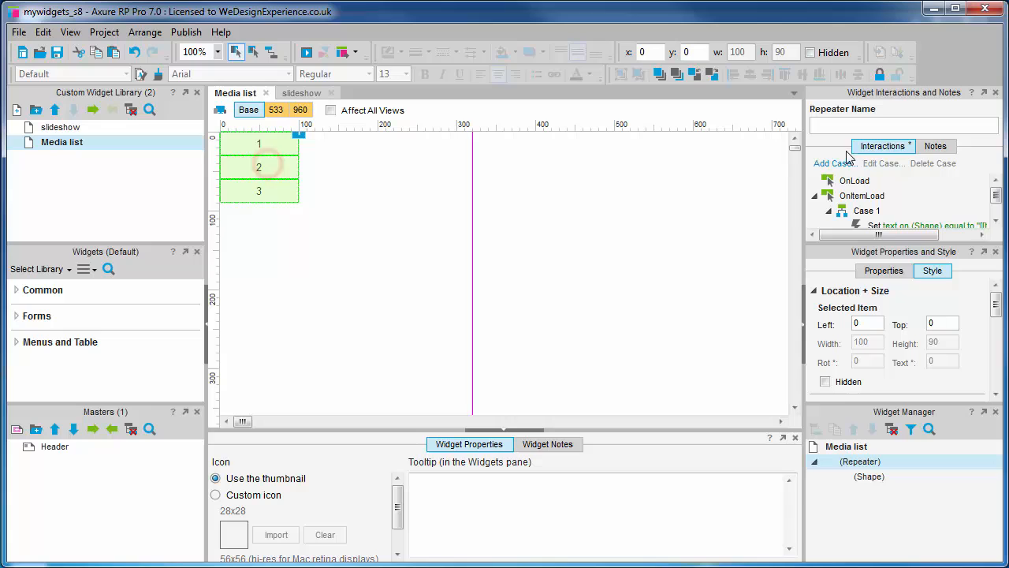
Enter 'Media' into the Repeater Name field to start naming it Media list
{"action": "type", "text": "M"}
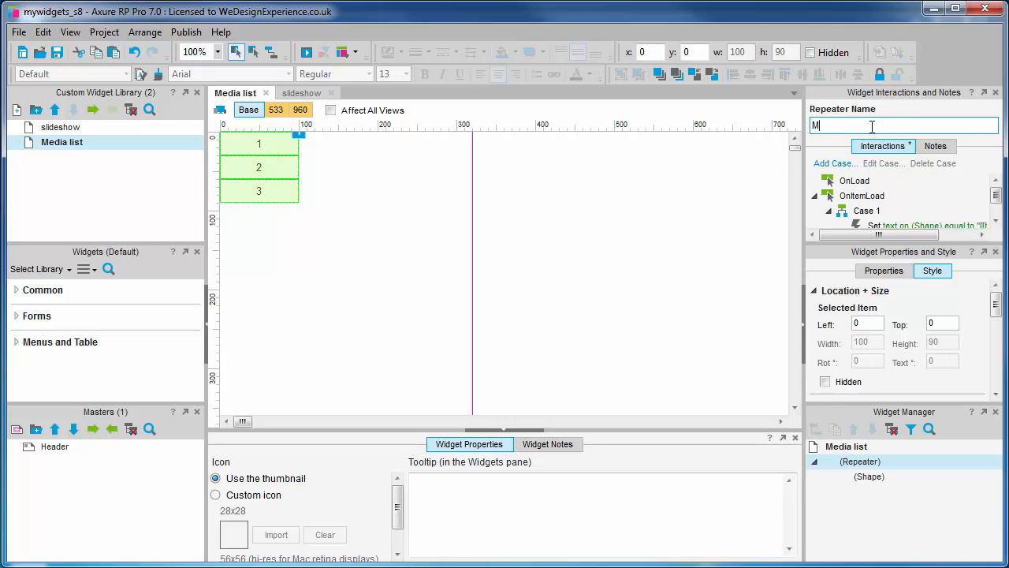
{"action": "type", "text": "edia list"}
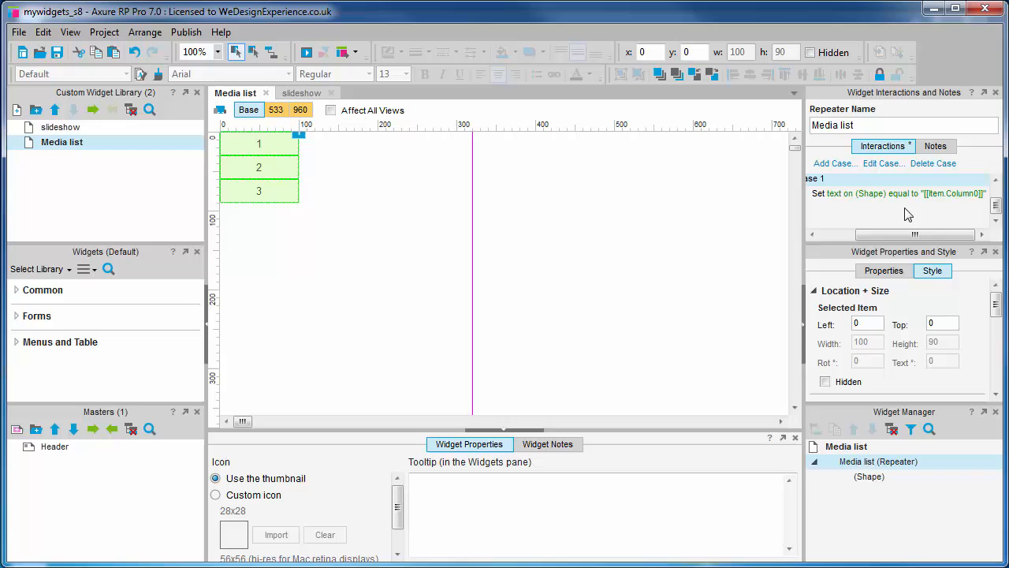
{"action": "mouse_move", "coordinate": [470, 23]}
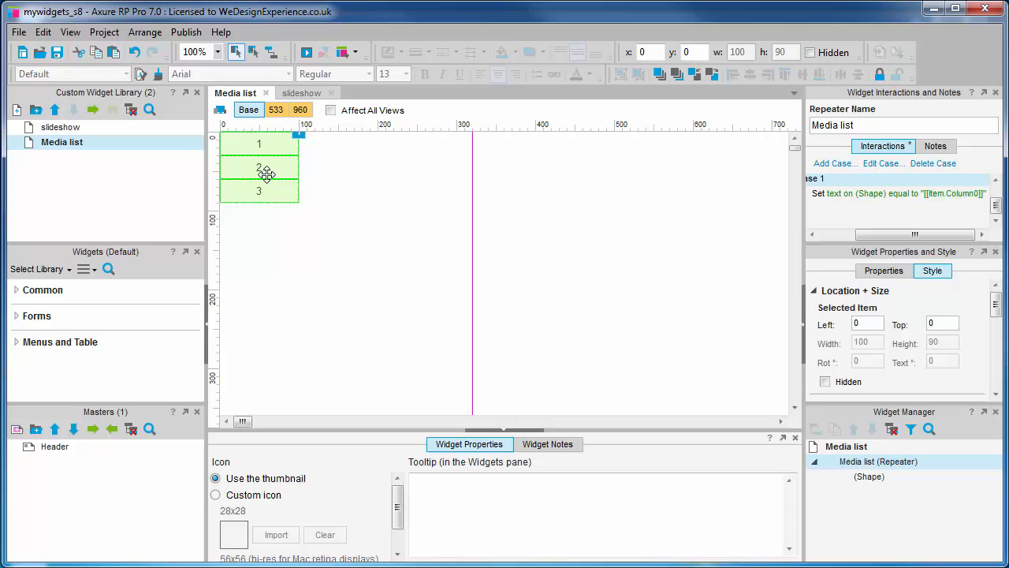
{"action": "mouse_move", "coordinate": [266, 173]}
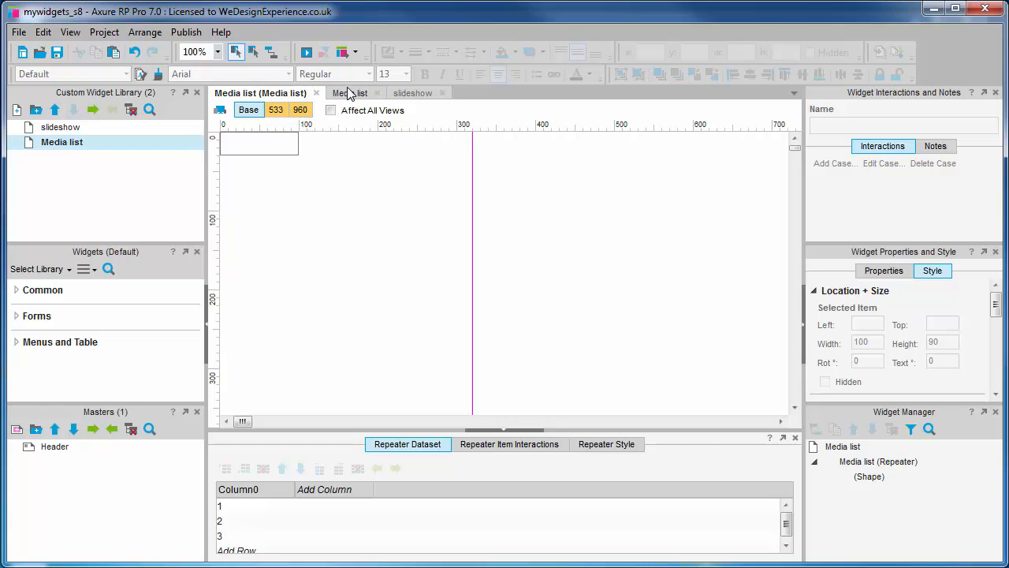
Select the repeater and review its Item Interactions, then its Style with vertical layout and item background
{"action": "left_click", "coordinate": [259, 167]}
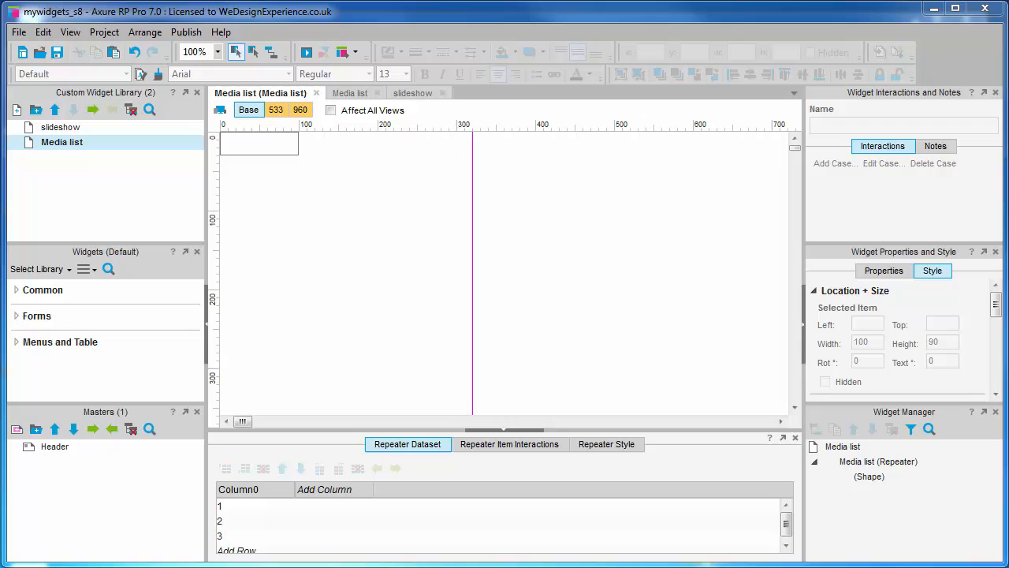
{"action": "mouse_move", "coordinate": [476, 14]}
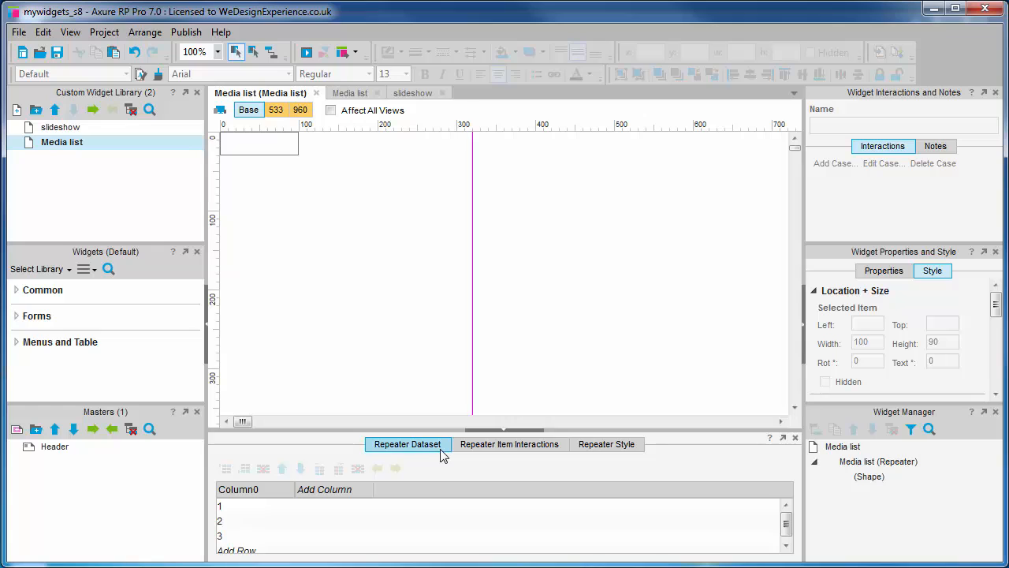
{"action": "left_click", "coordinate": [509, 445]}
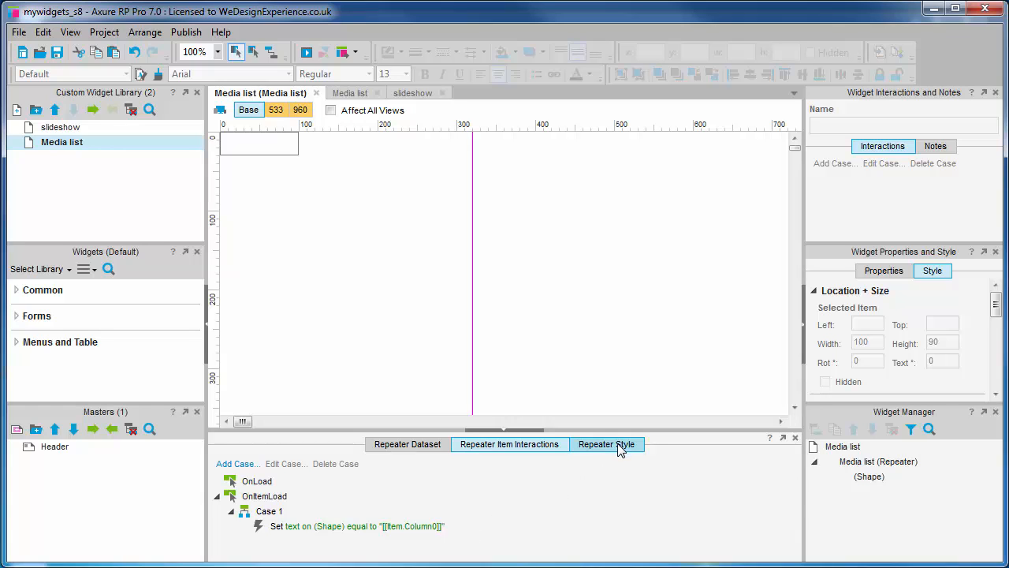
{"action": "left_click", "coordinate": [606, 445]}
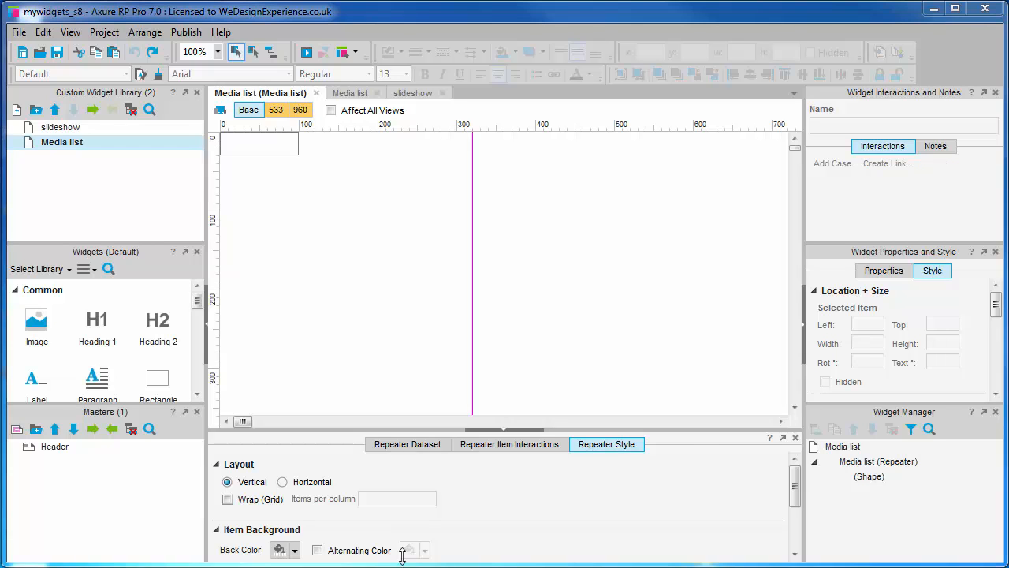
{"action": "left_click", "coordinate": [407, 445]}
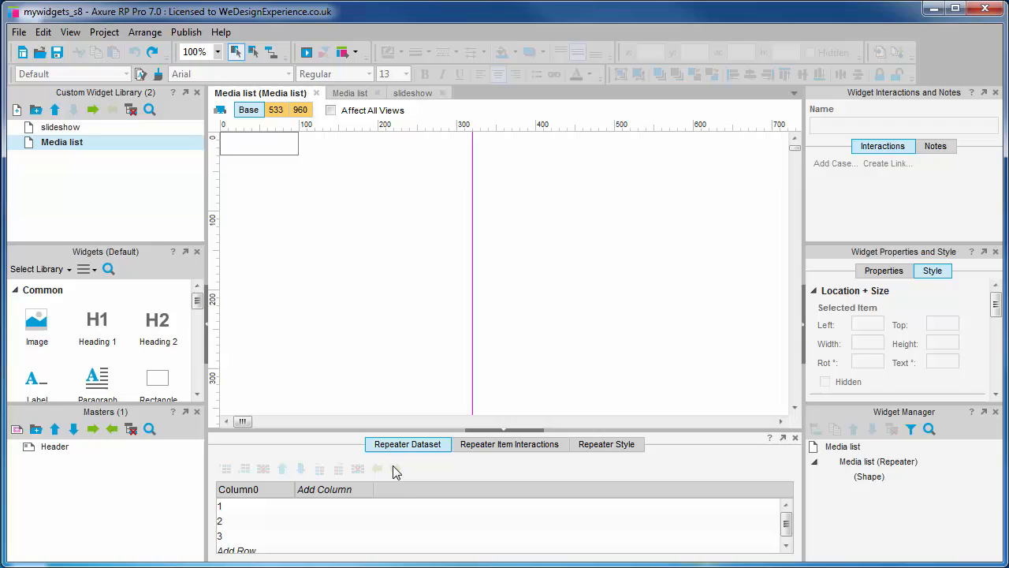
{"action": "mouse_move", "coordinate": [448, 514]}
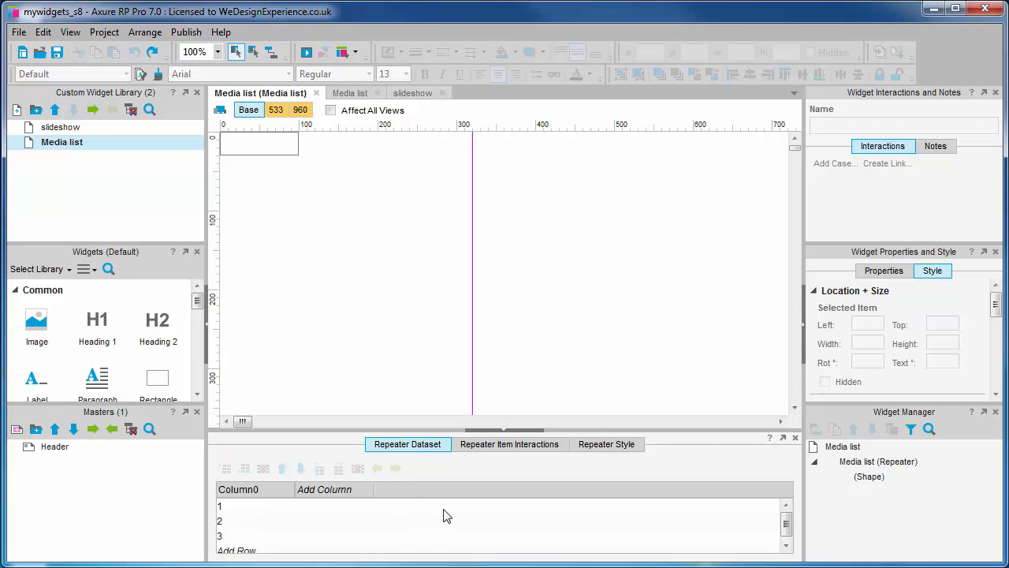
{"action": "mouse_move", "coordinate": [364, 524]}
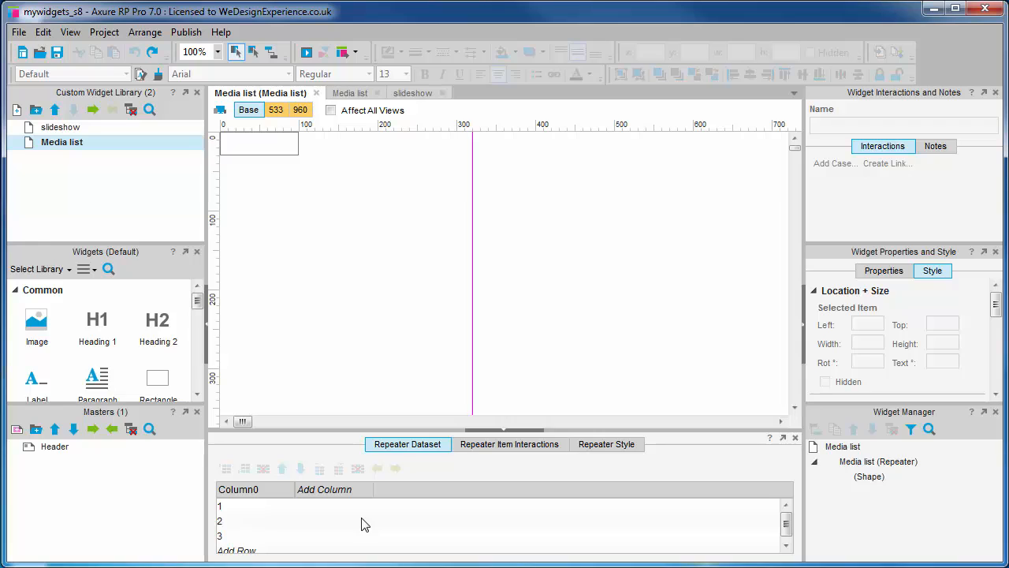
{"action": "mouse_move", "coordinate": [331, 514]}
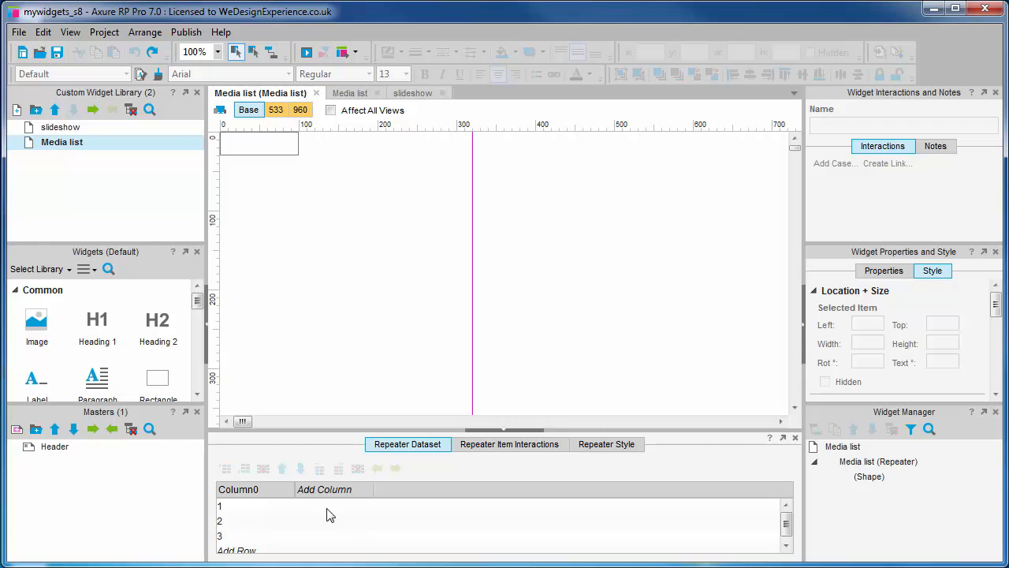
{"action": "mouse_move", "coordinate": [360, 526]}
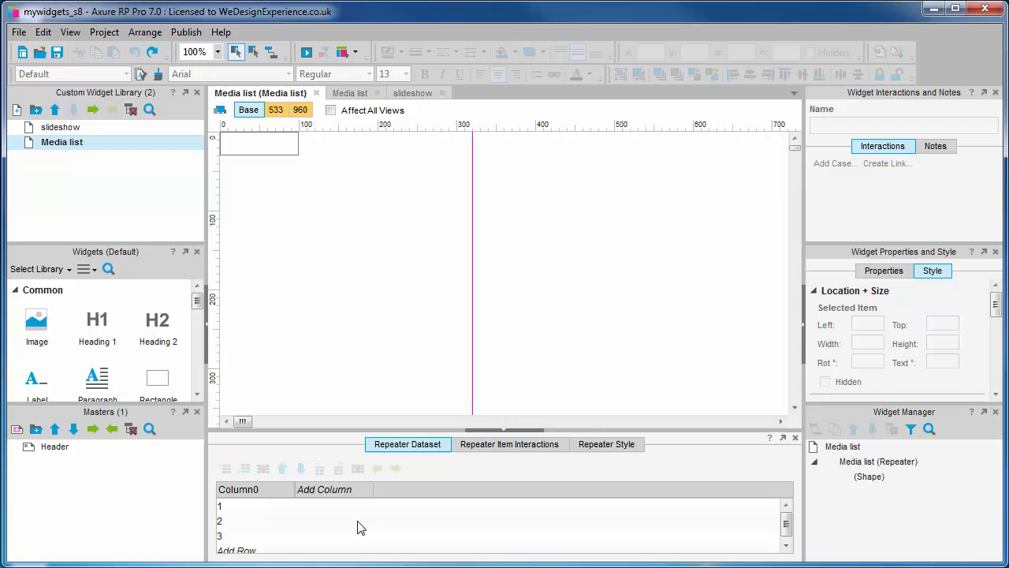
{"action": "mouse_move", "coordinate": [290, 532]}
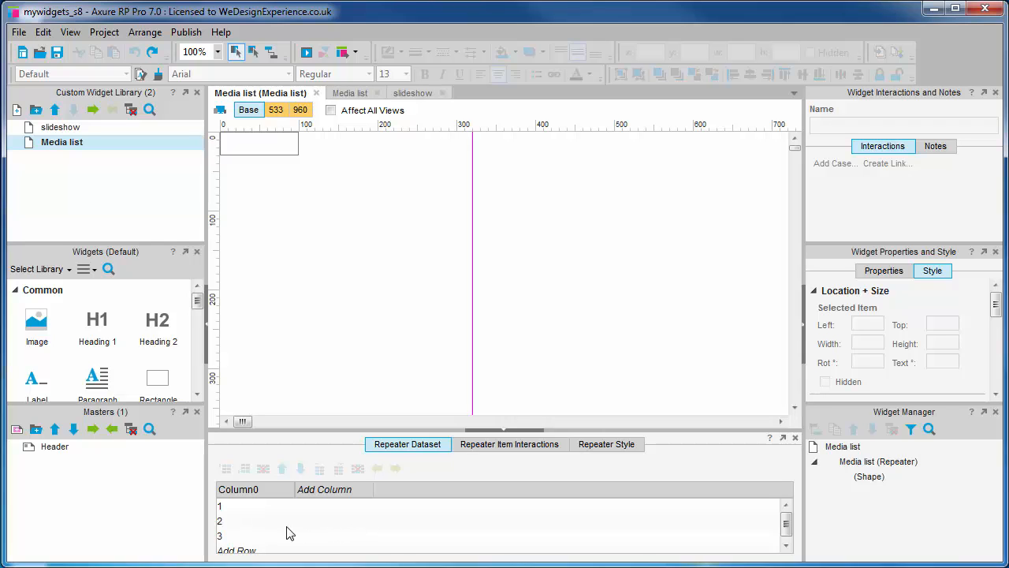
{"action": "mouse_move", "coordinate": [255, 509]}
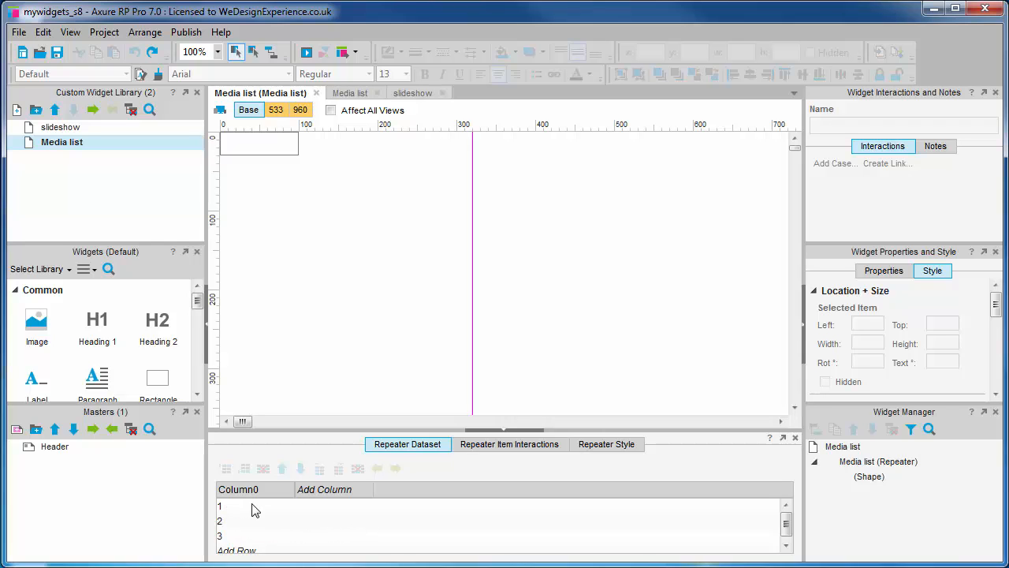
Add a fourth dataset row with value 4 and confirm it
{"action": "left_click", "coordinate": [246, 536]}
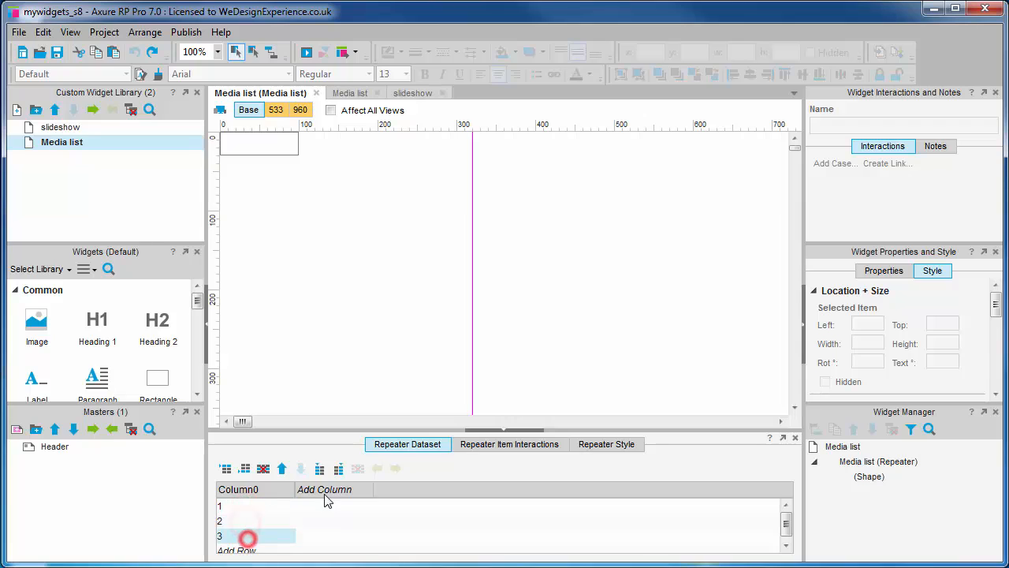
{"action": "left_click", "coordinate": [236, 545]}
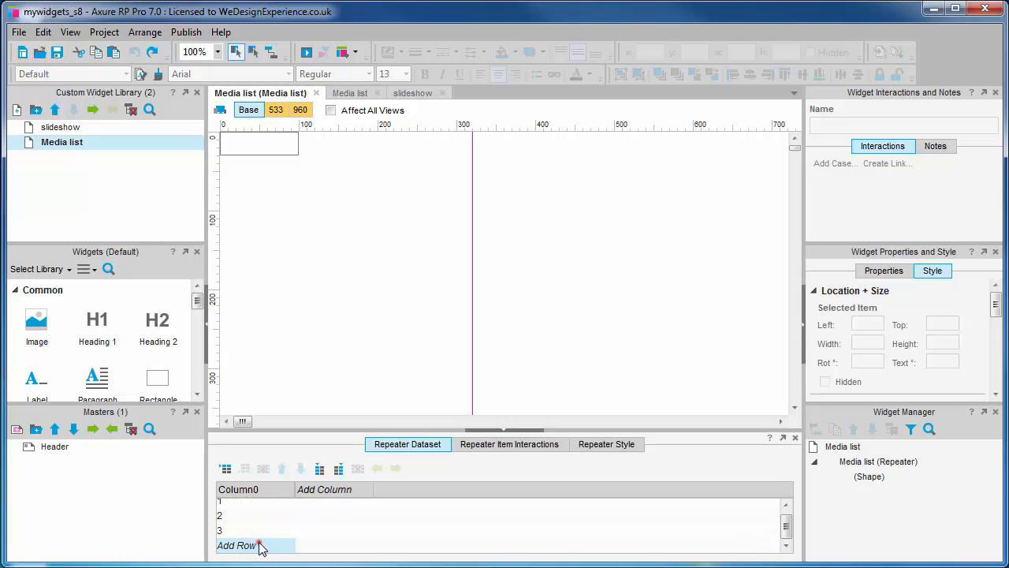
{"action": "left_click", "coordinate": [237, 546]}
{"action": "type", "text": "4"}
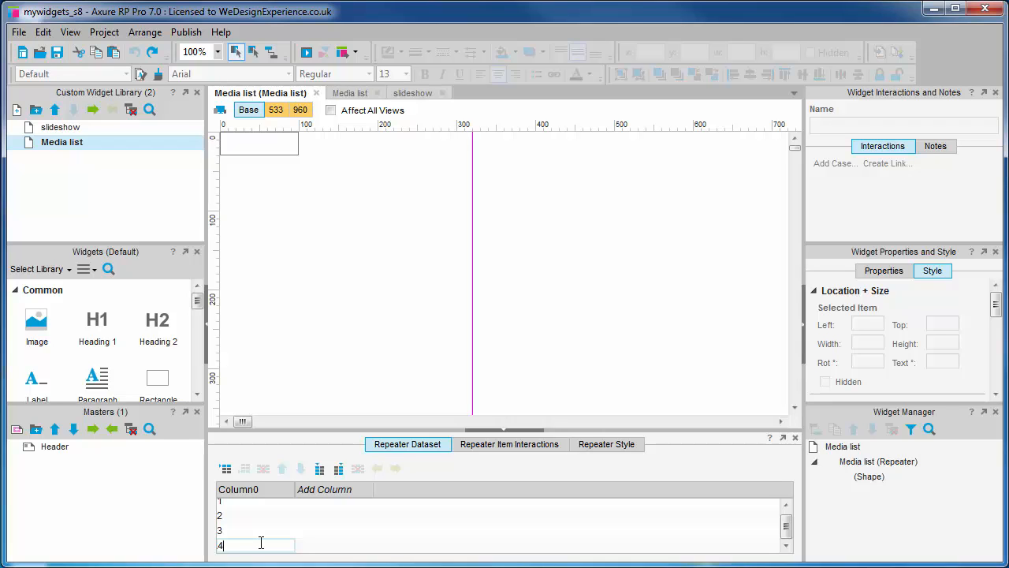
{"action": "mouse_move", "coordinate": [356, 221]}
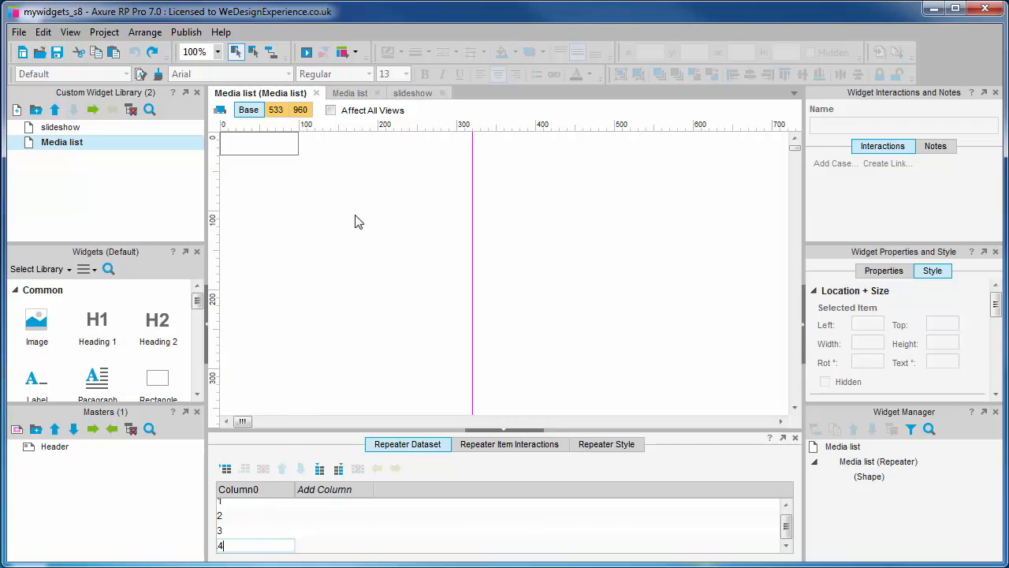
{"action": "left_click", "coordinate": [339, 91]}
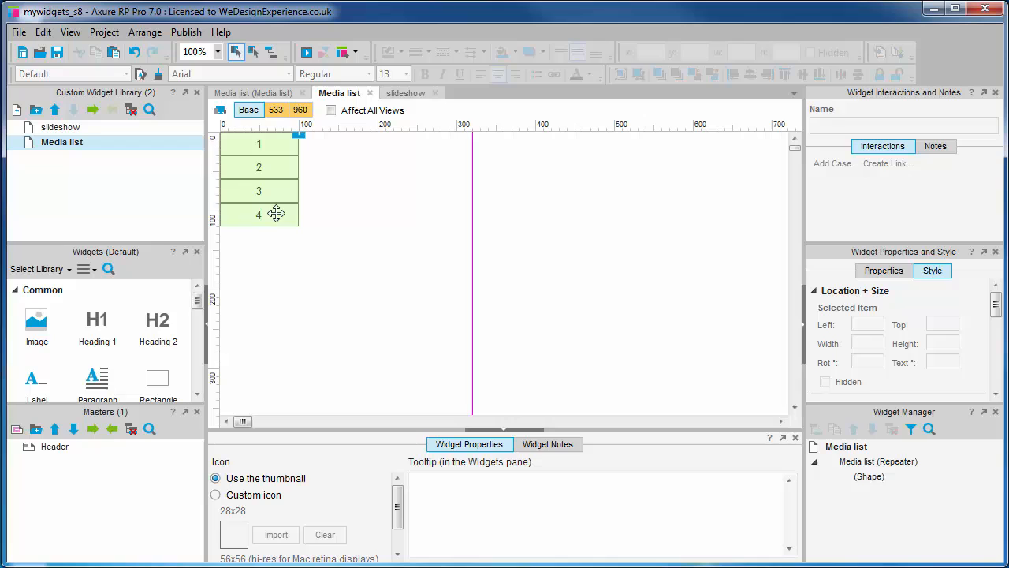
Select the repeater on the Media list page, now displaying items 1–4
{"action": "left_click", "coordinate": [259, 167]}
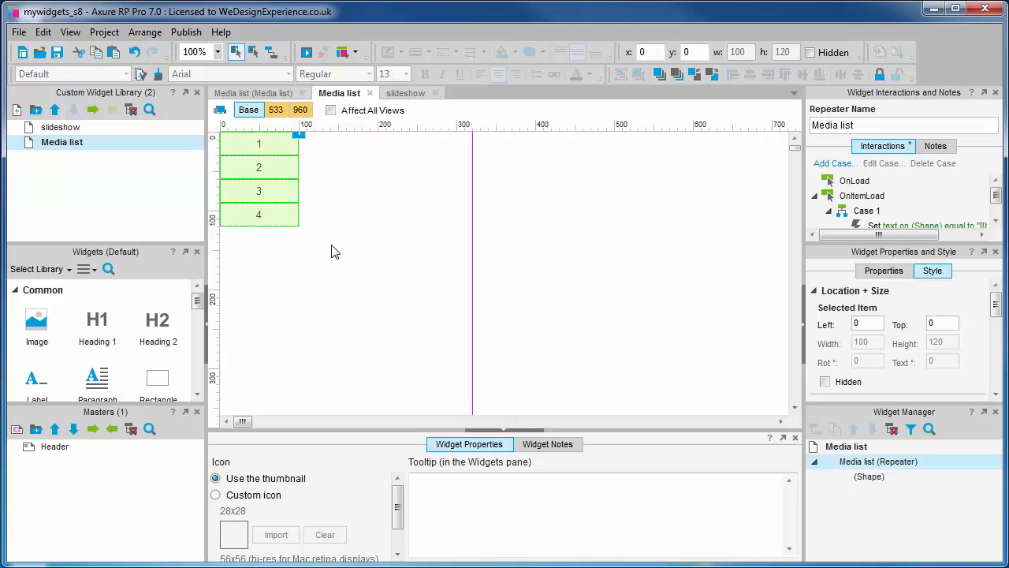
{"action": "left_click", "coordinate": [331, 244]}
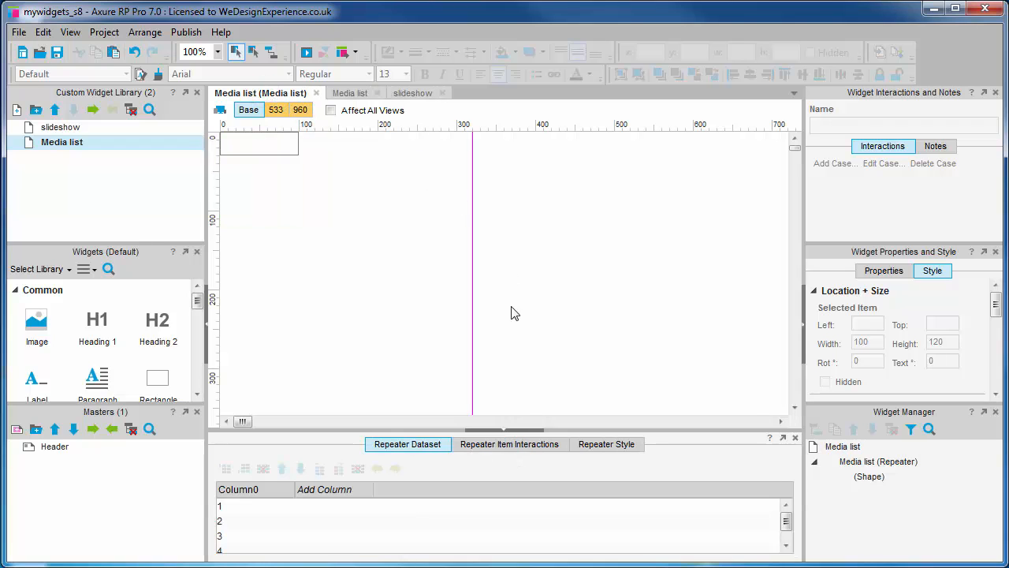
Show Repeater Item Interactions with OnItemLoad Case 1 setting shape text to Column0
{"action": "left_click", "coordinate": [509, 444]}
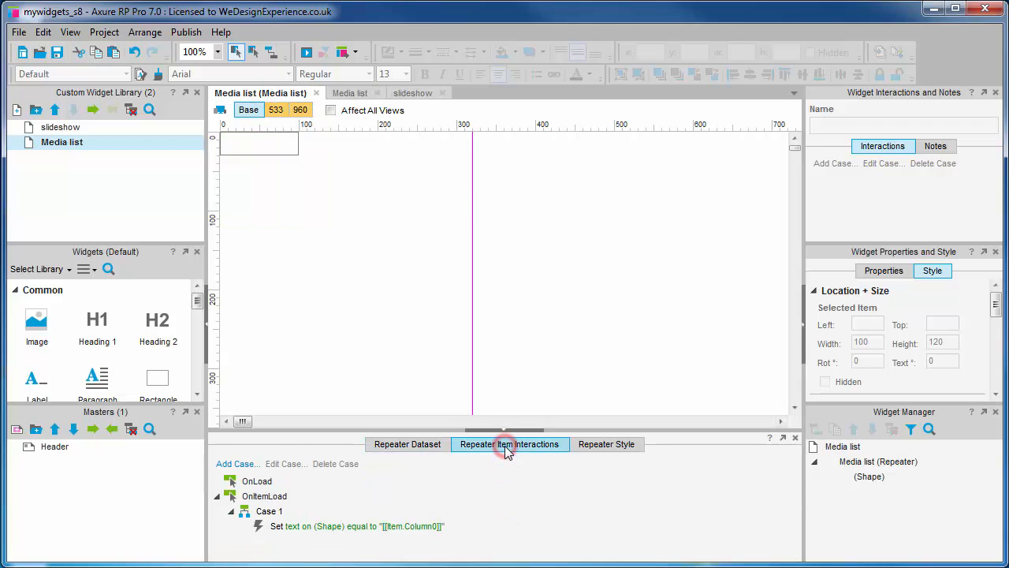
{"action": "left_click", "coordinate": [509, 444]}
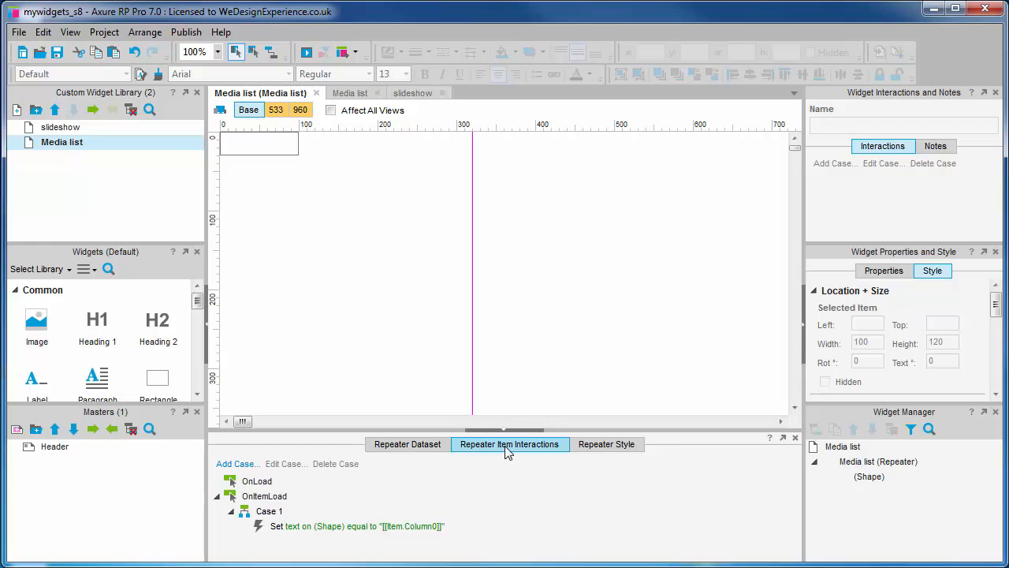
{"action": "mouse_move", "coordinate": [481, 461]}
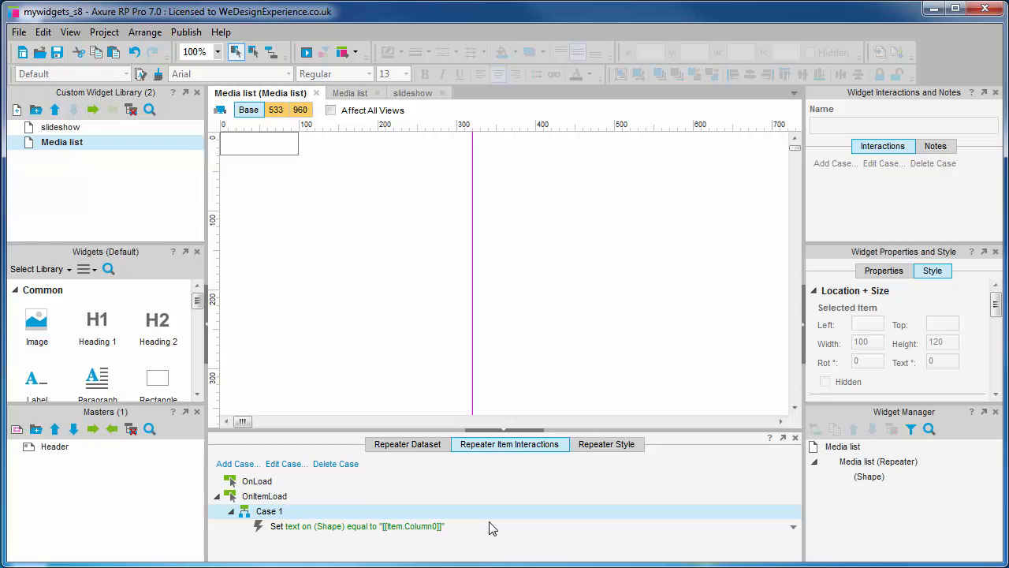
{"action": "mouse_move", "coordinate": [355, 118]}
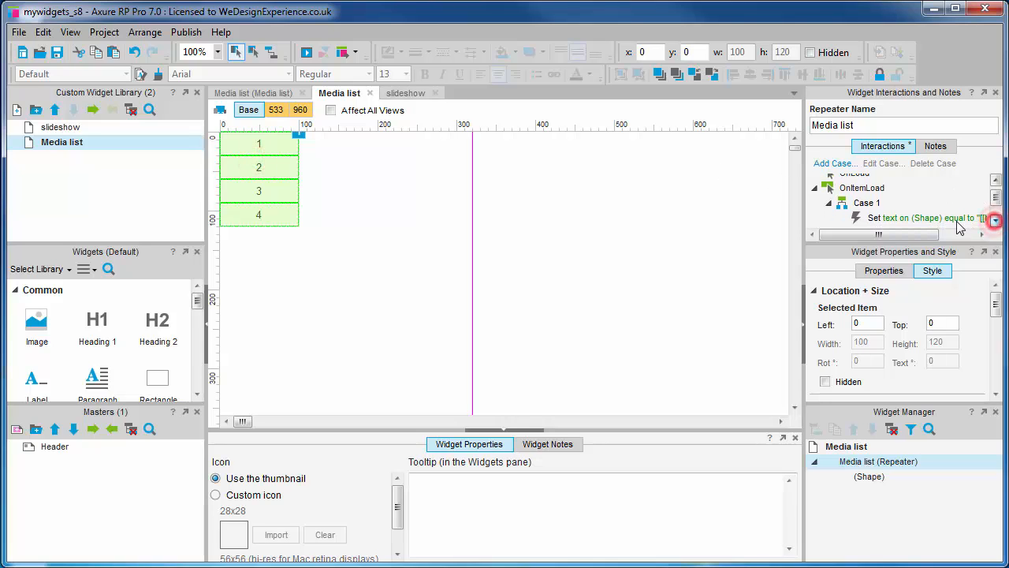
Return to the Media list widget tab and display its Repeater Dataset with Column0 and four rows
{"action": "left_click", "coordinate": [867, 202]}
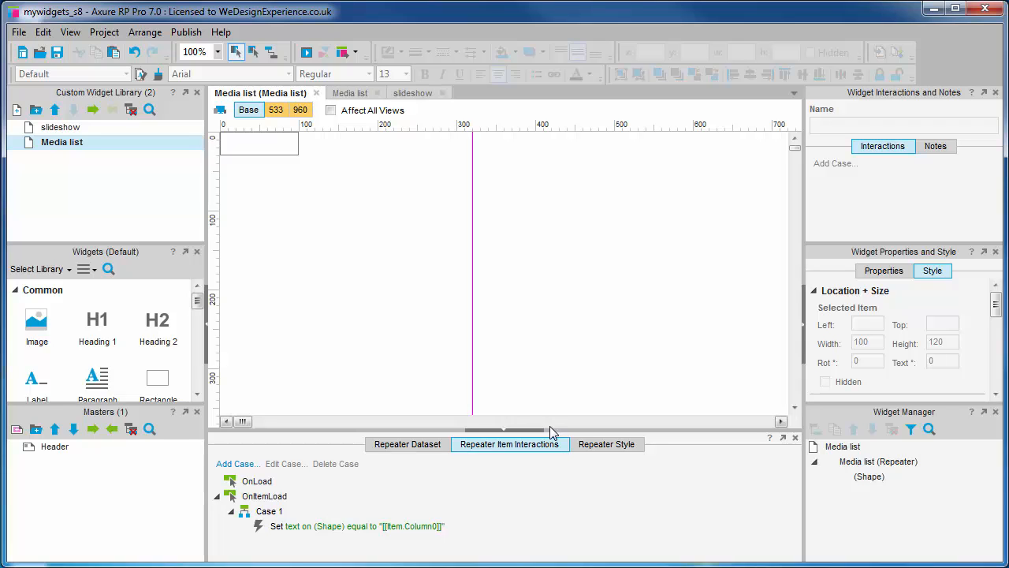
{"action": "left_click", "coordinate": [407, 444]}
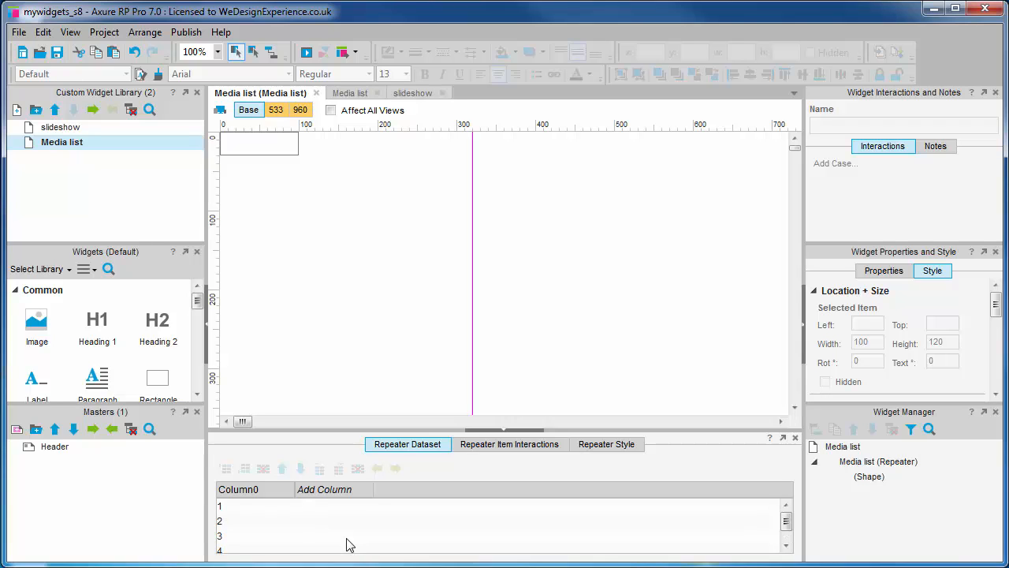
Select the Set text action in OnItemLoad, then select the shape inside the repeater
{"action": "left_click", "coordinate": [509, 445]}
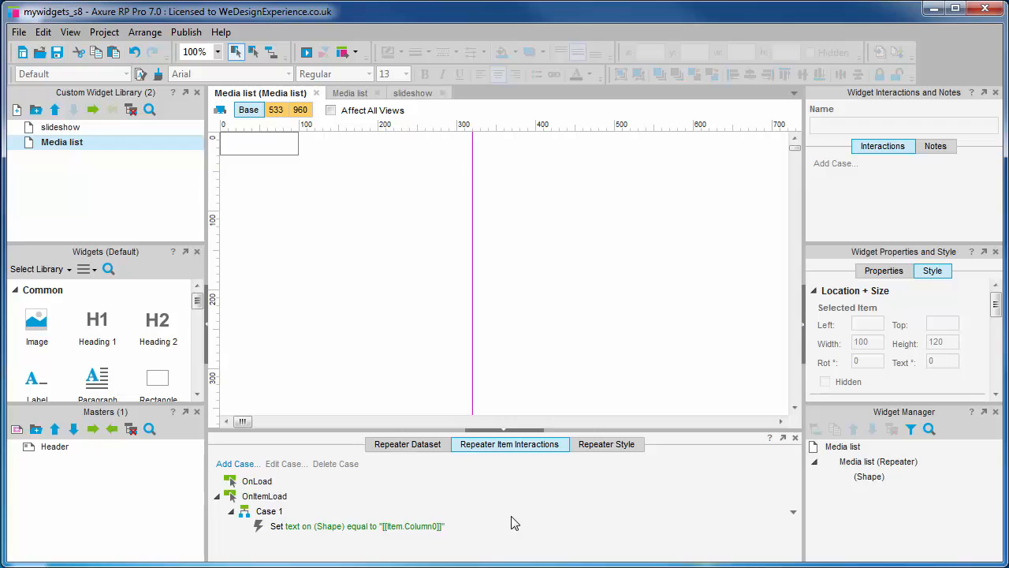
{"action": "left_click", "coordinate": [362, 526]}
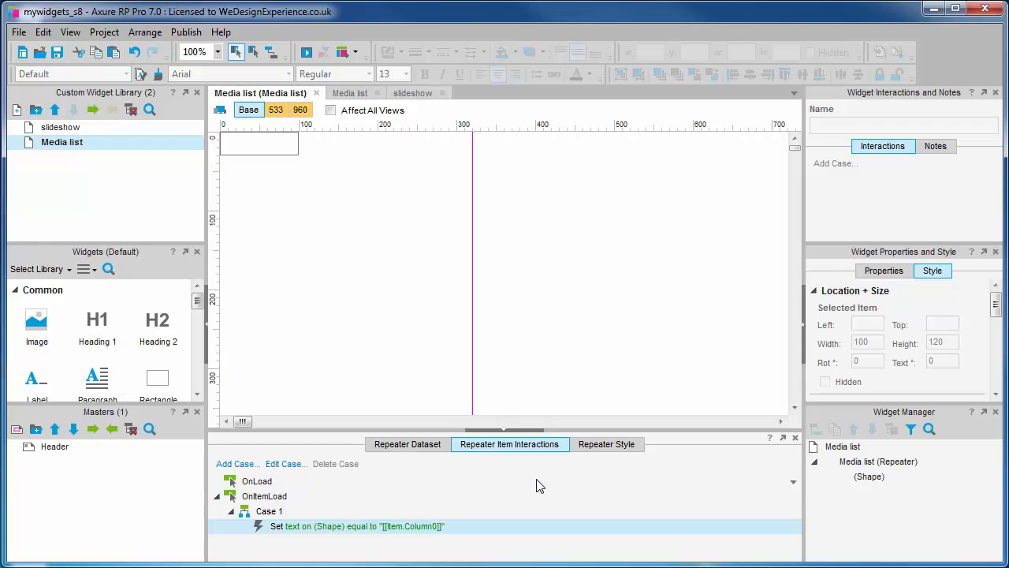
{"action": "left_click", "coordinate": [259, 142]}
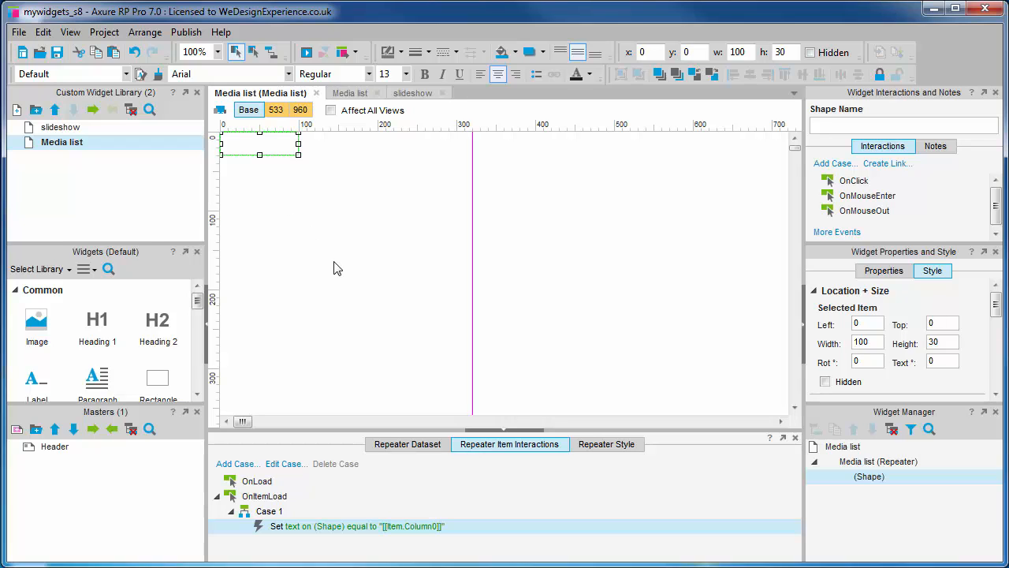
{"action": "left_click", "coordinate": [406, 444]}
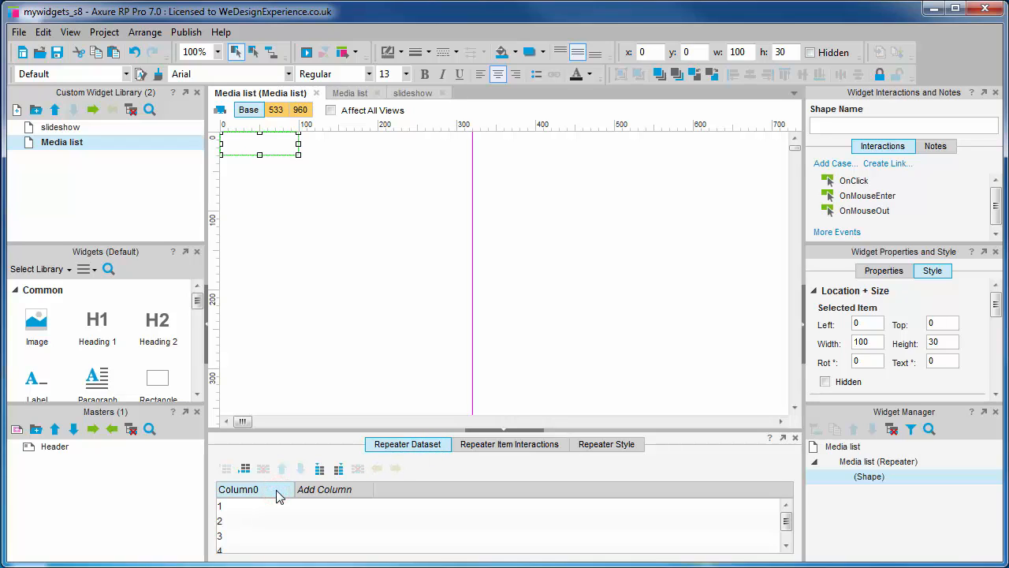
{"action": "left_click", "coordinate": [237, 489]}
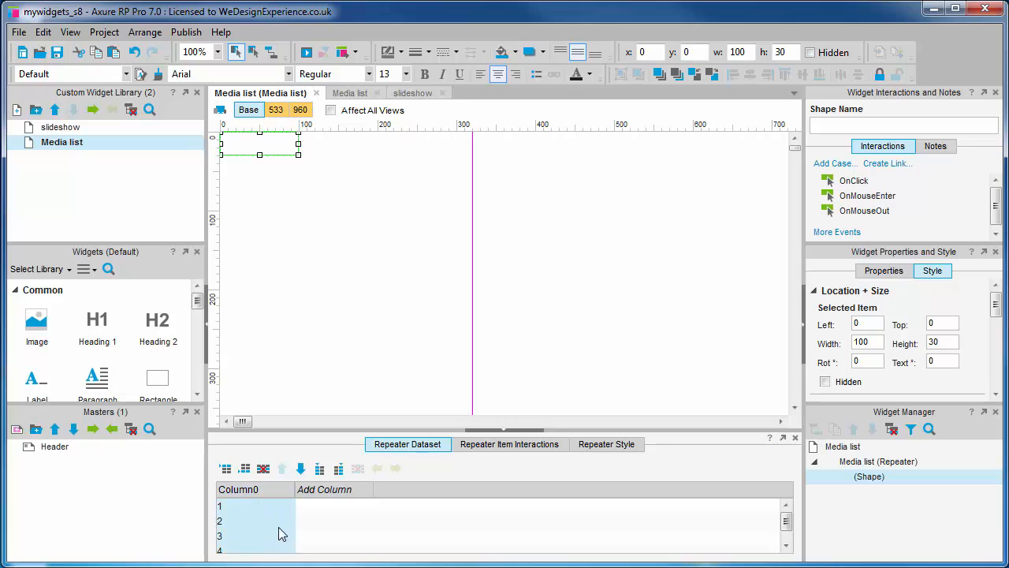
{"action": "mouse_move", "coordinate": [298, 532]}
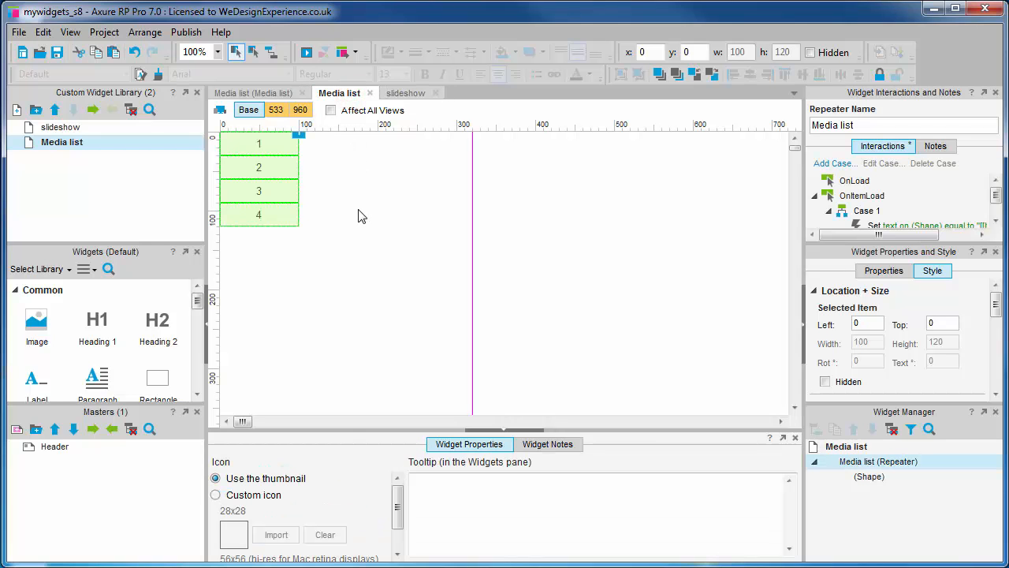
{"action": "mouse_move", "coordinate": [356, 211]}
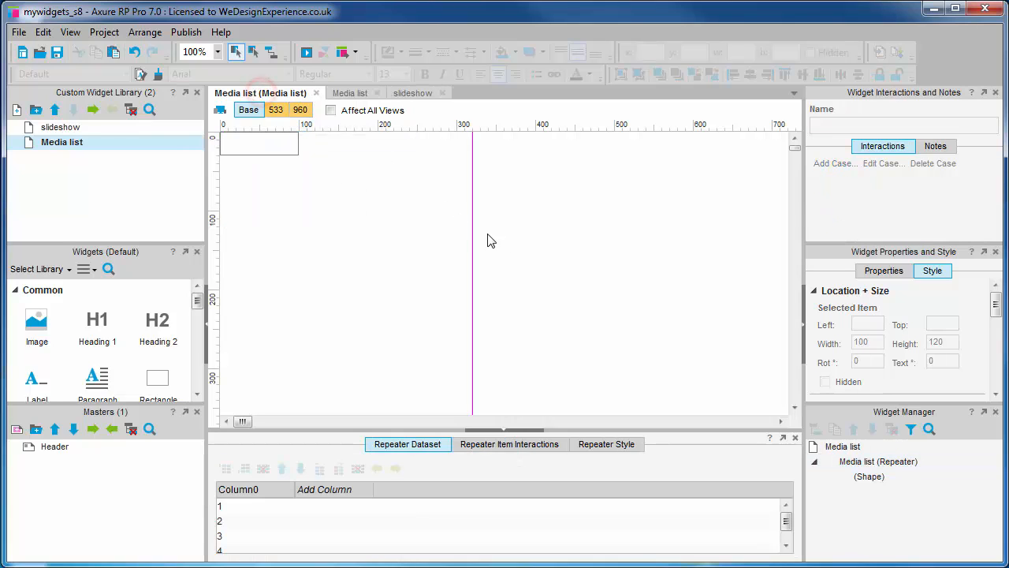
{"action": "mouse_move", "coordinate": [577, 251]}
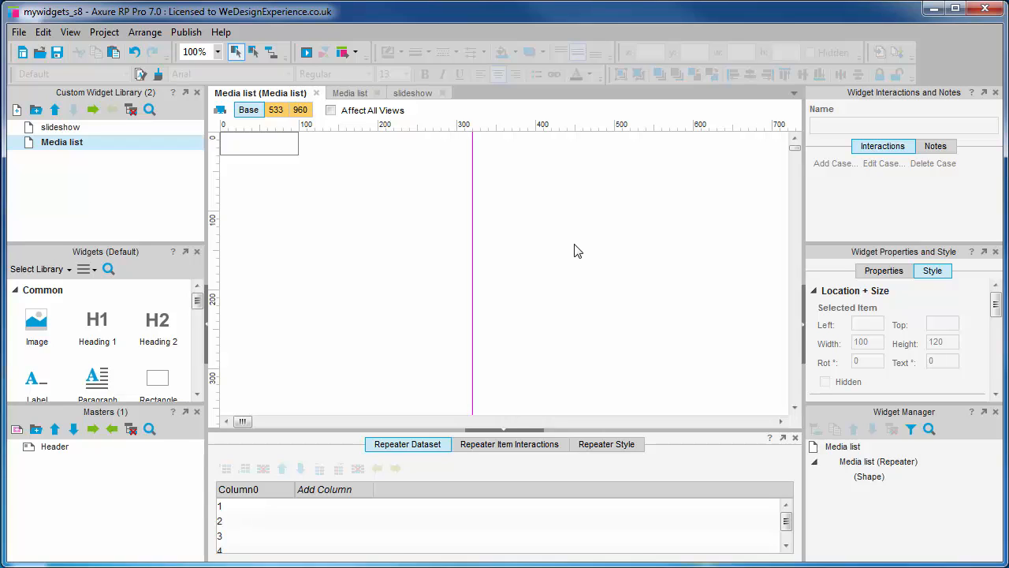
{"action": "mouse_move", "coordinate": [785, 369]}
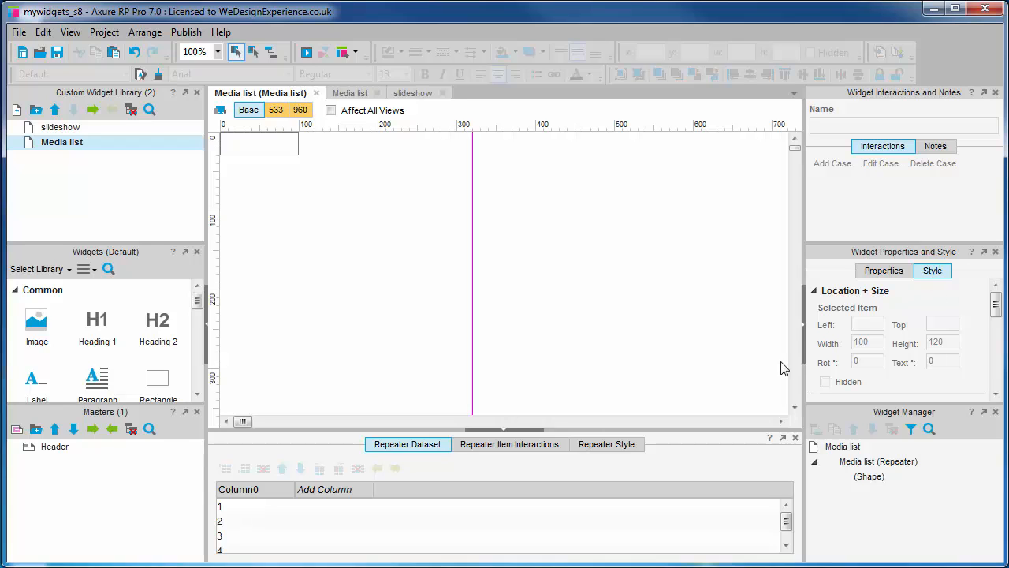
{"action": "mouse_move", "coordinate": [624, 320]}
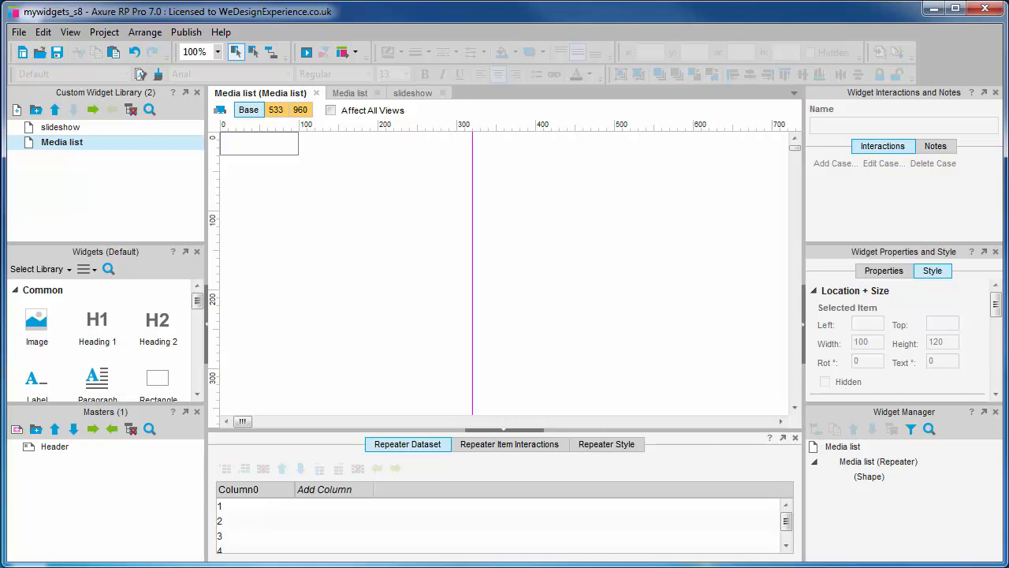
{"action": "mouse_move", "coordinate": [625, 357]}
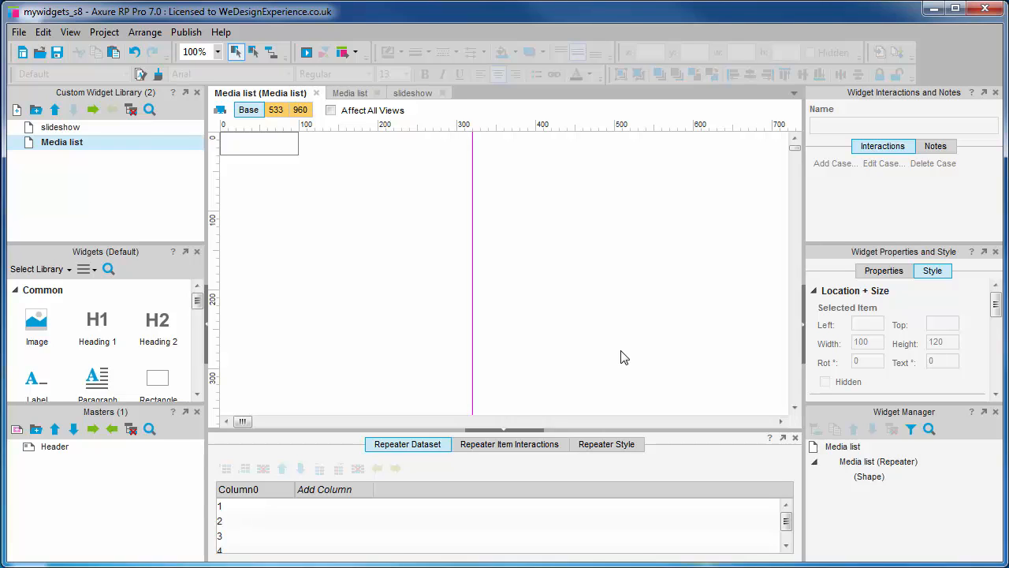
{"action": "mouse_move", "coordinate": [575, 321]}
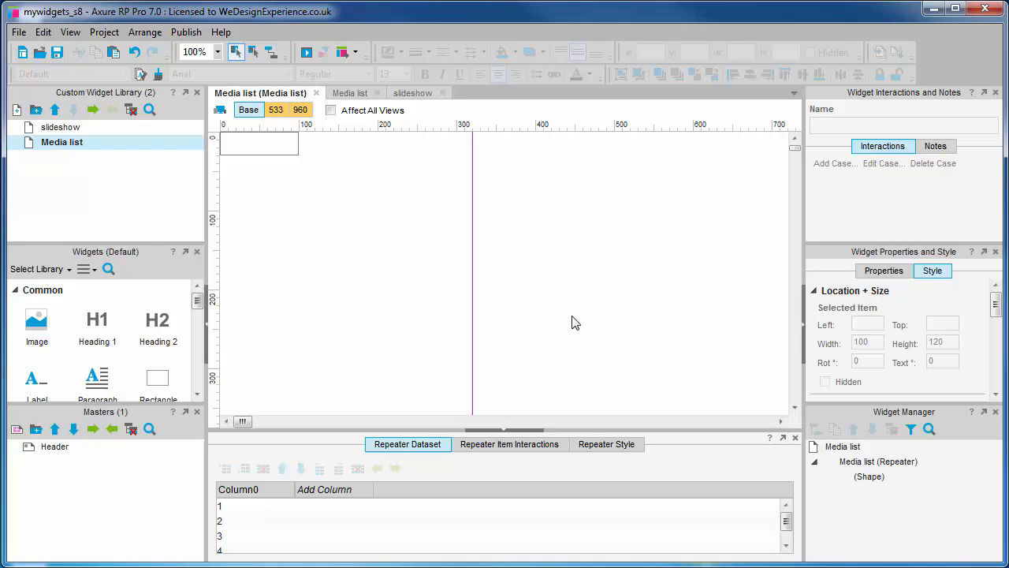
{"action": "mouse_move", "coordinate": [568, 323]}
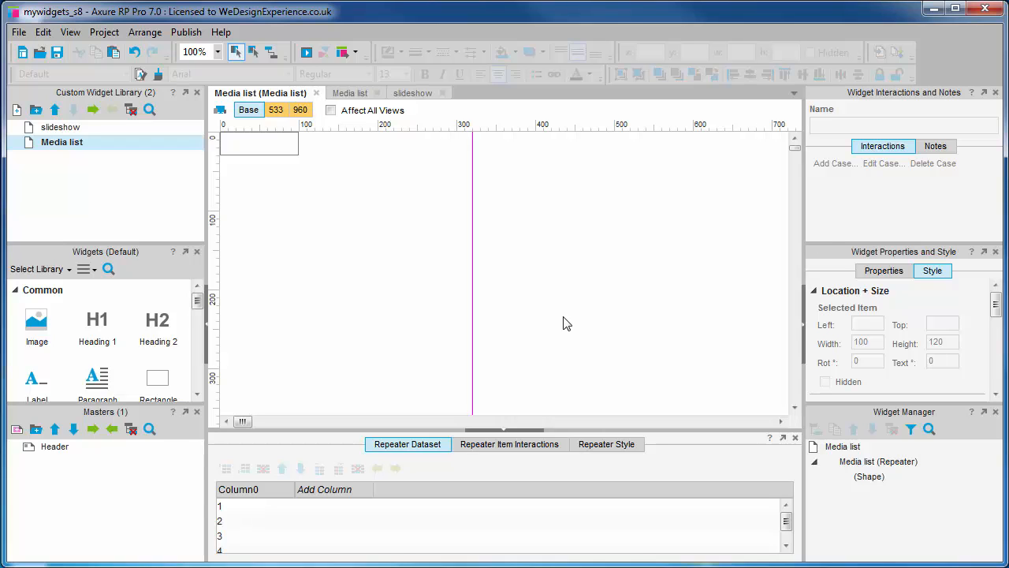
Review Repeater Style sections Layout, Item Background, Pagination and Spacing, checking the row spacing value
{"action": "left_click", "coordinate": [605, 445]}
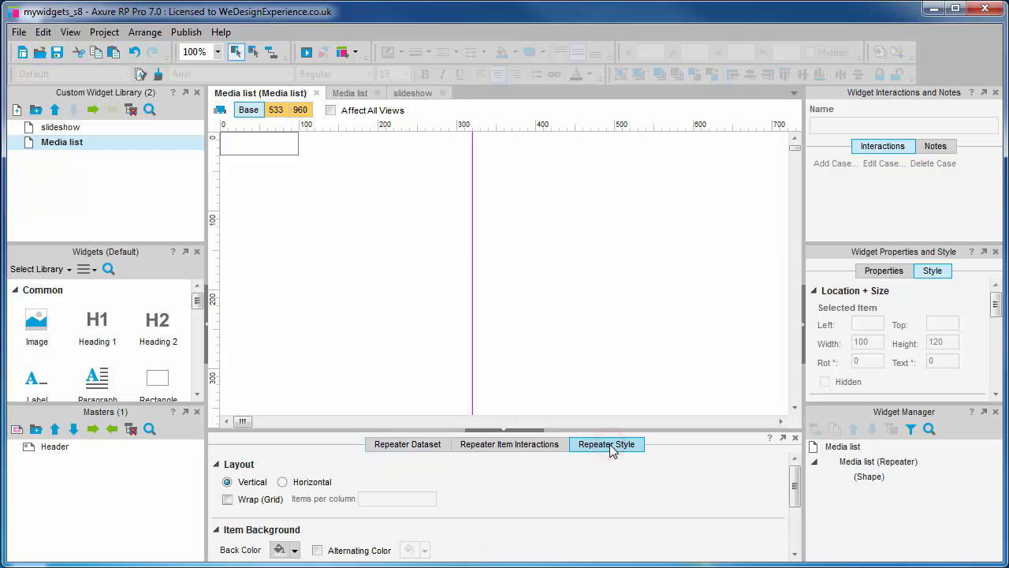
{"action": "mouse_move", "coordinate": [609, 454]}
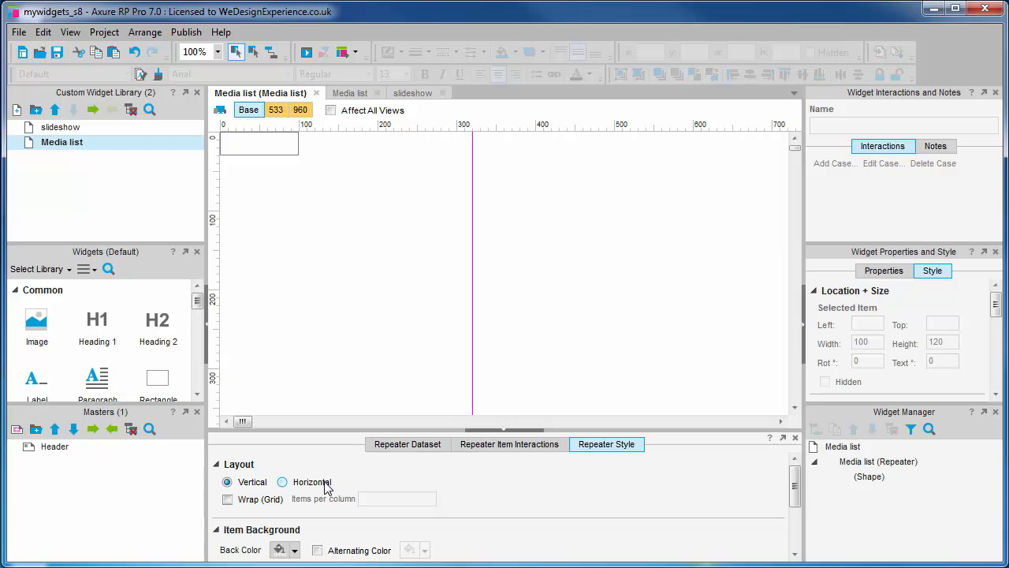
{"action": "scroll", "scroll_direction": "down", "scroll_amount": 3}
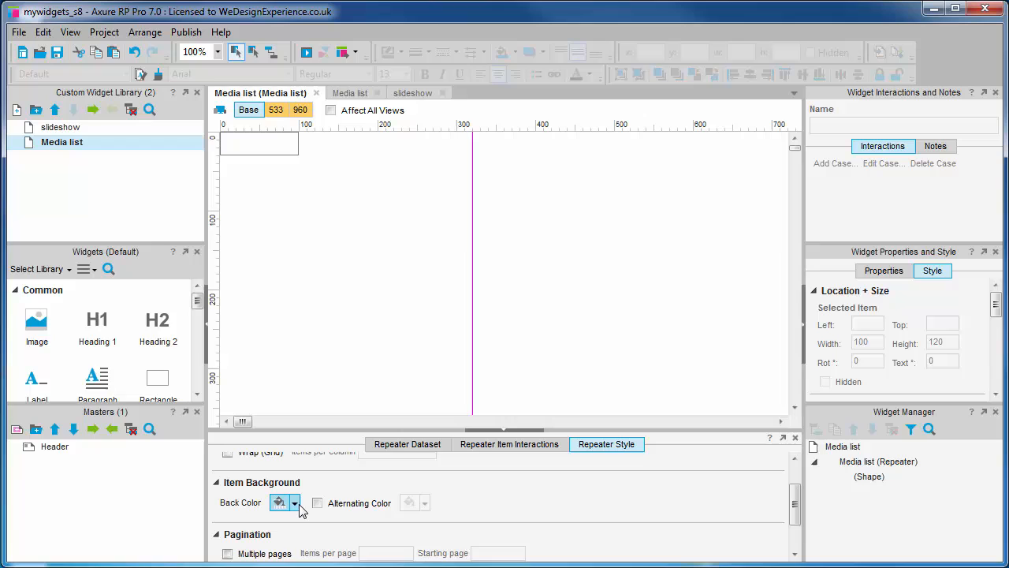
{"action": "scroll", "scroll_direction": "down", "scroll_amount": 3}
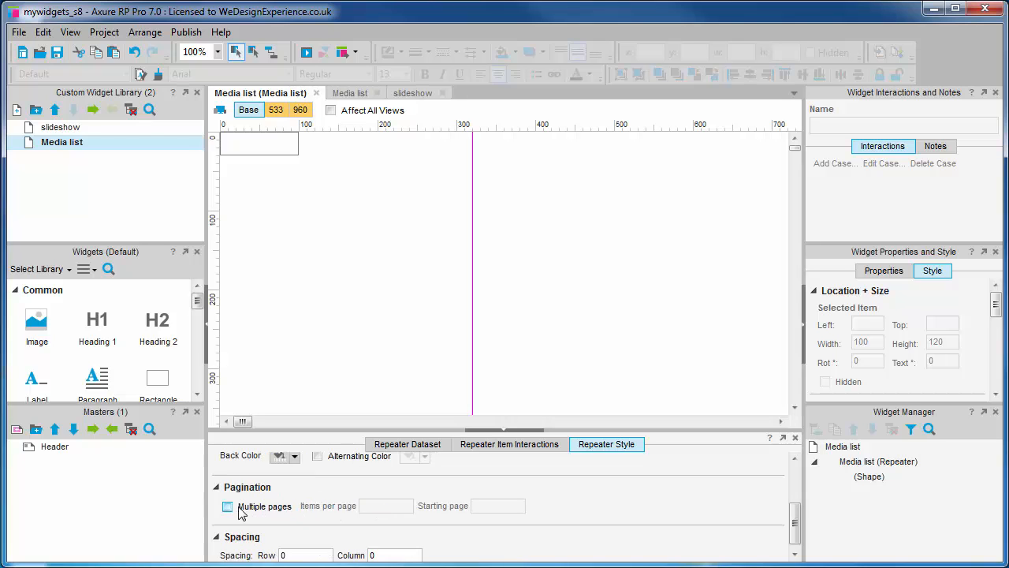
{"action": "left_click", "coordinate": [227, 506]}
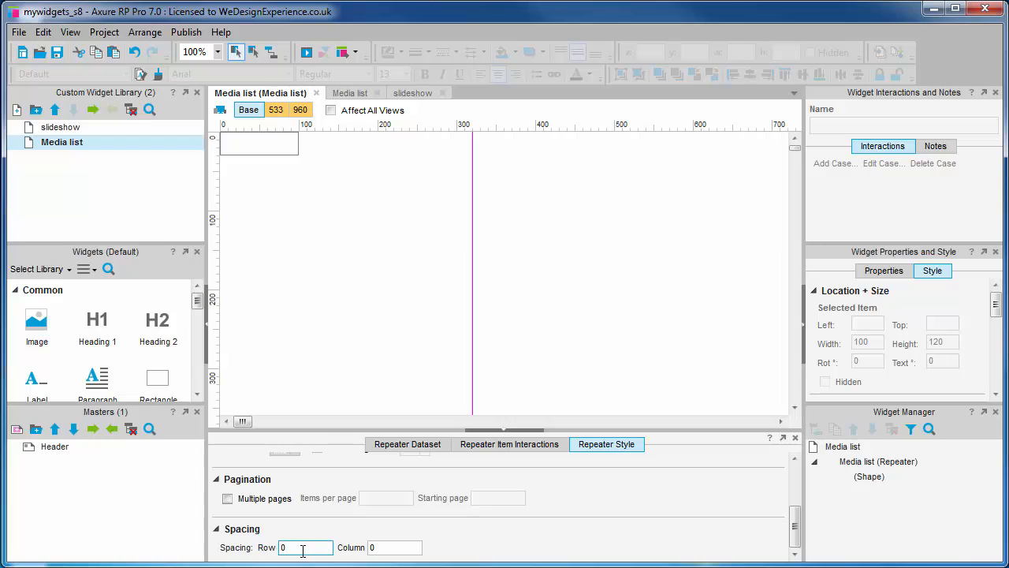
{"action": "left_click", "coordinate": [395, 547]}
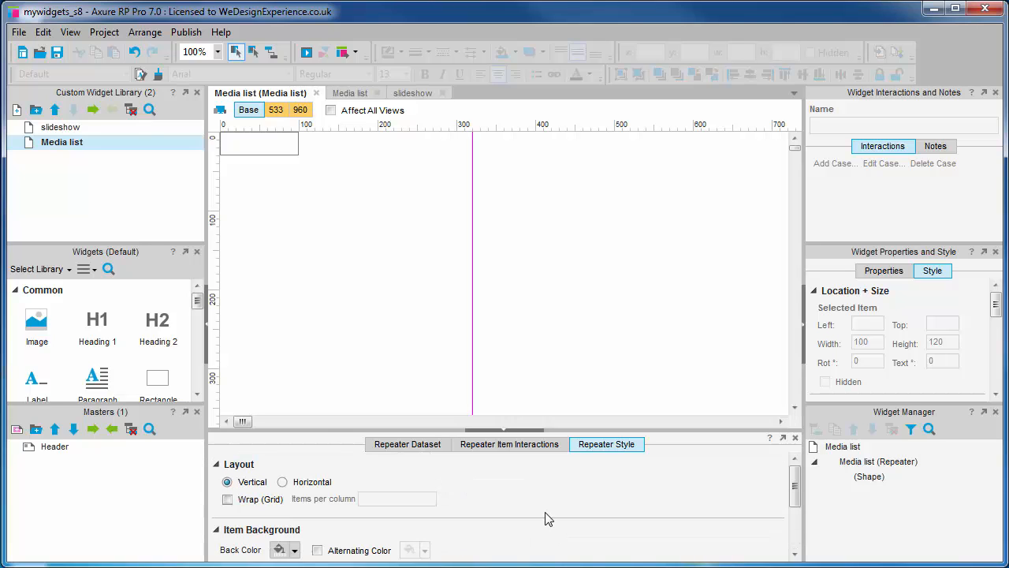
{"action": "left_click", "coordinate": [406, 445]}
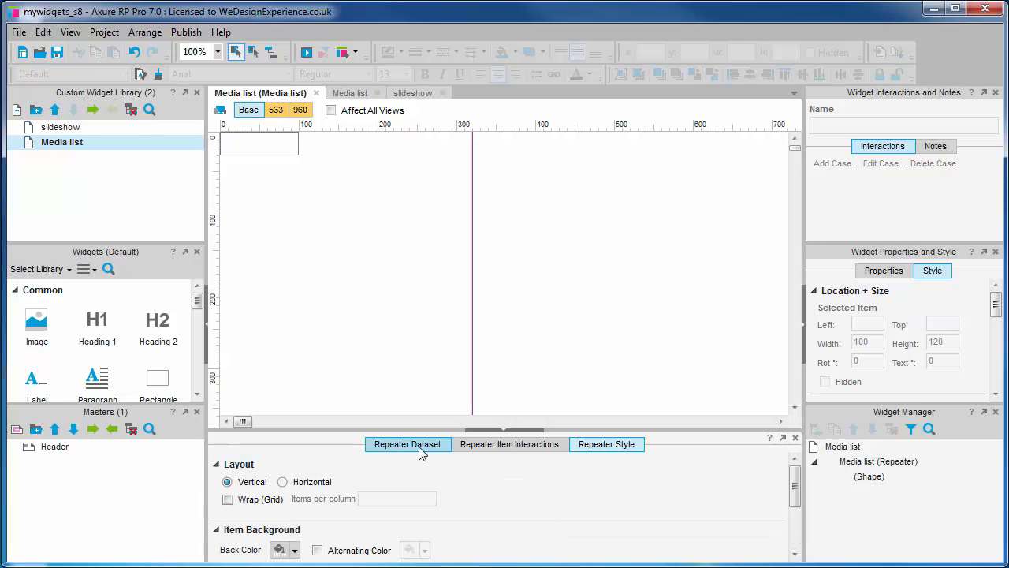
{"action": "left_click", "coordinate": [407, 445]}
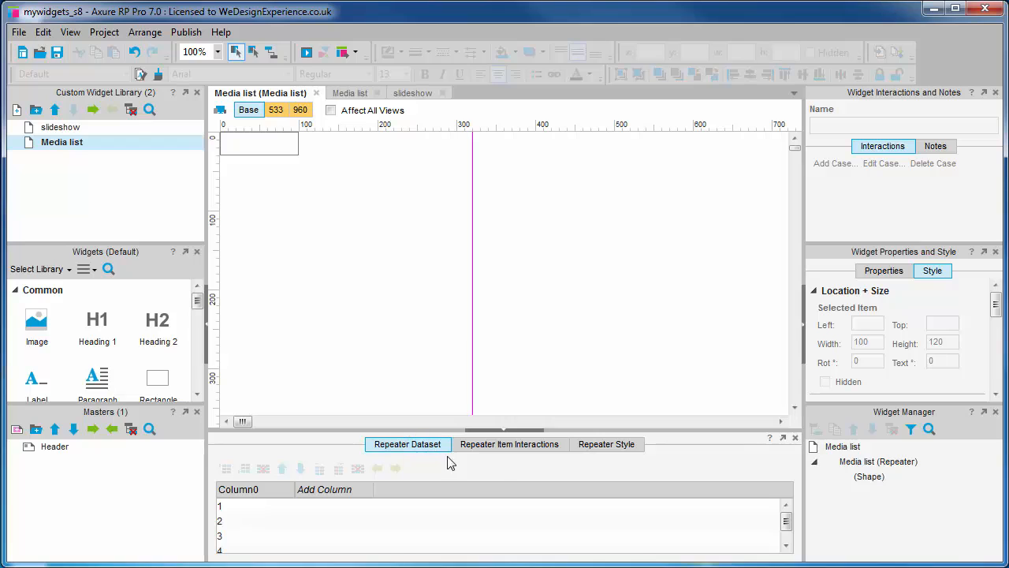
{"action": "mouse_move", "coordinate": [499, 476]}
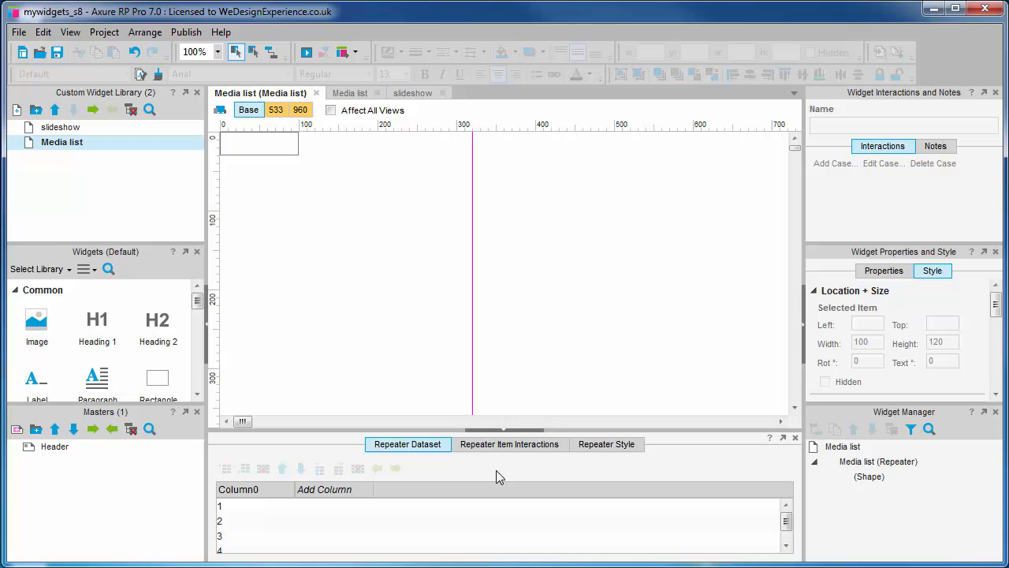
{"action": "left_click", "coordinate": [509, 444]}
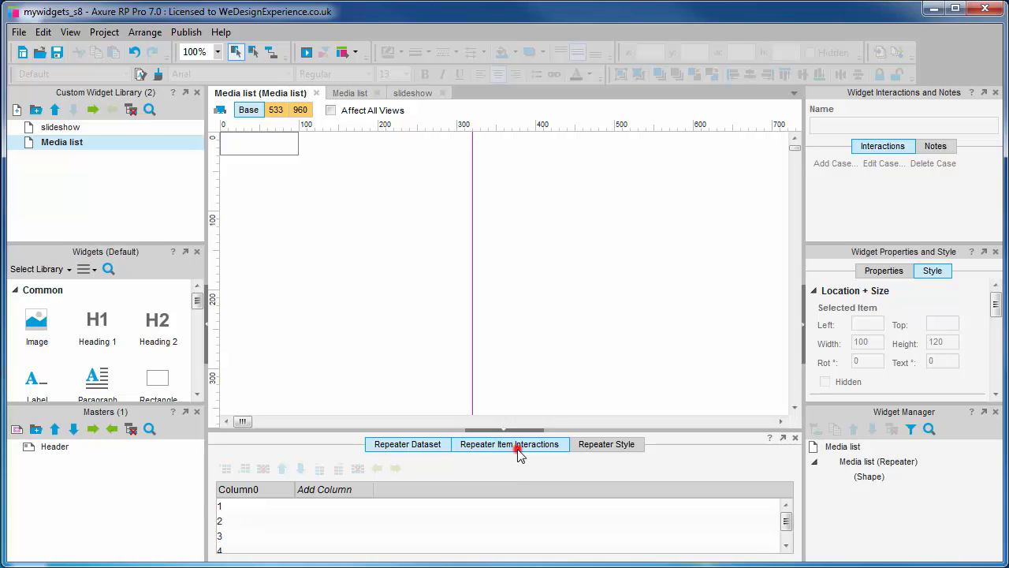
{"action": "left_click", "coordinate": [509, 445]}
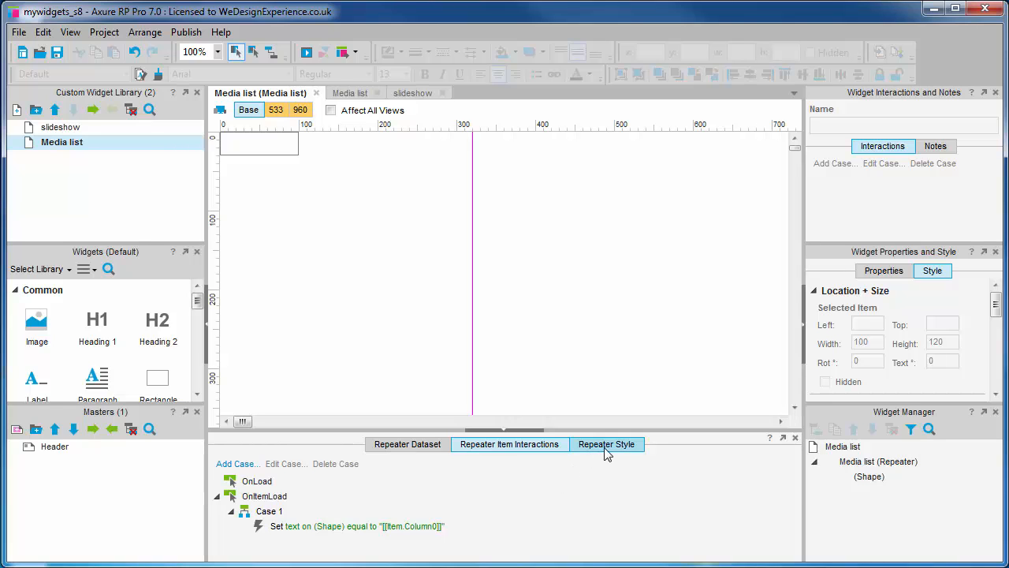
{"action": "left_click", "coordinate": [605, 444]}
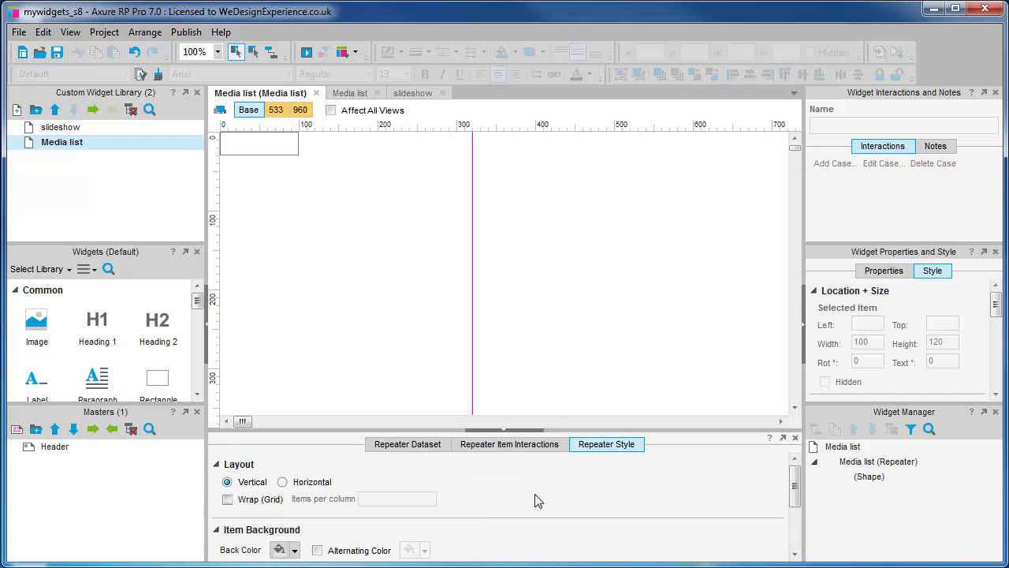
{"action": "mouse_move", "coordinate": [536, 505]}
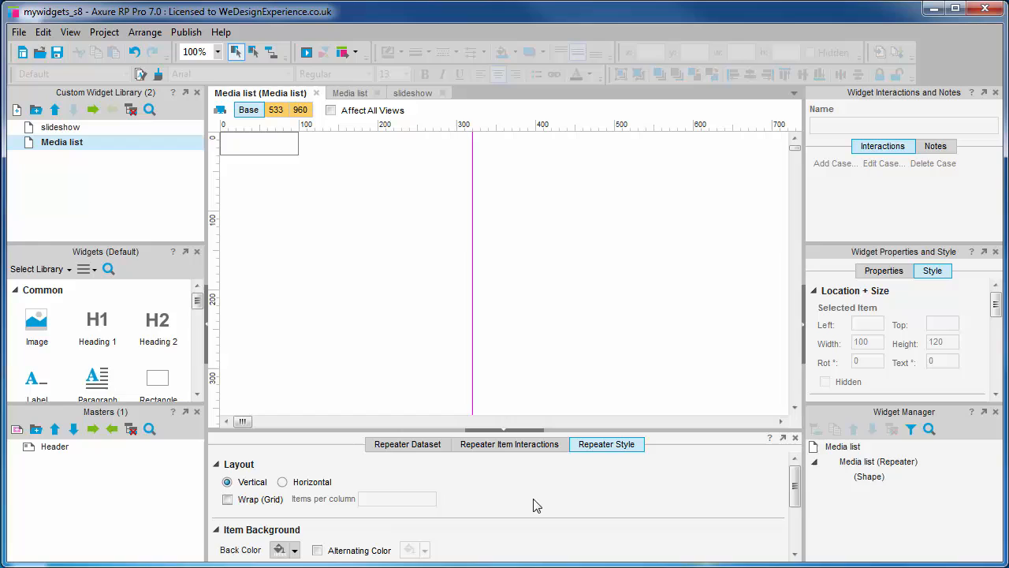